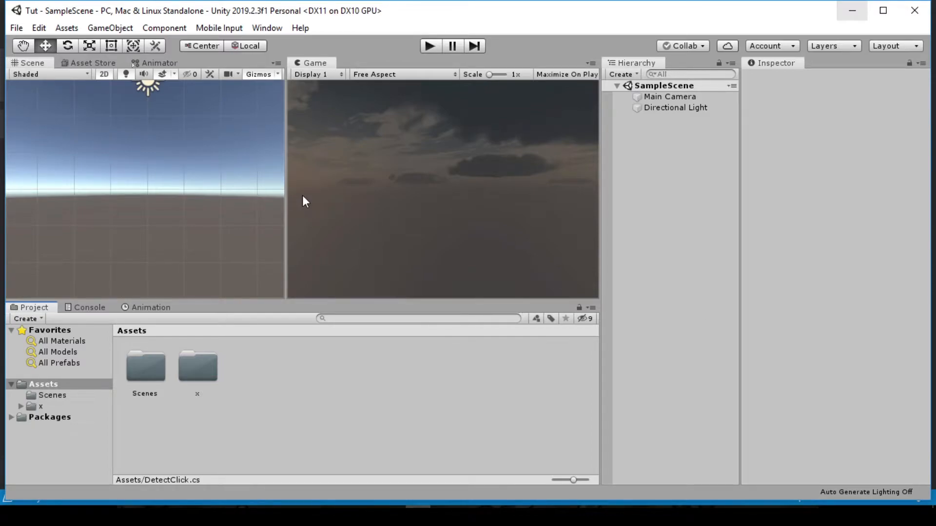
mouse_move(415, 217)
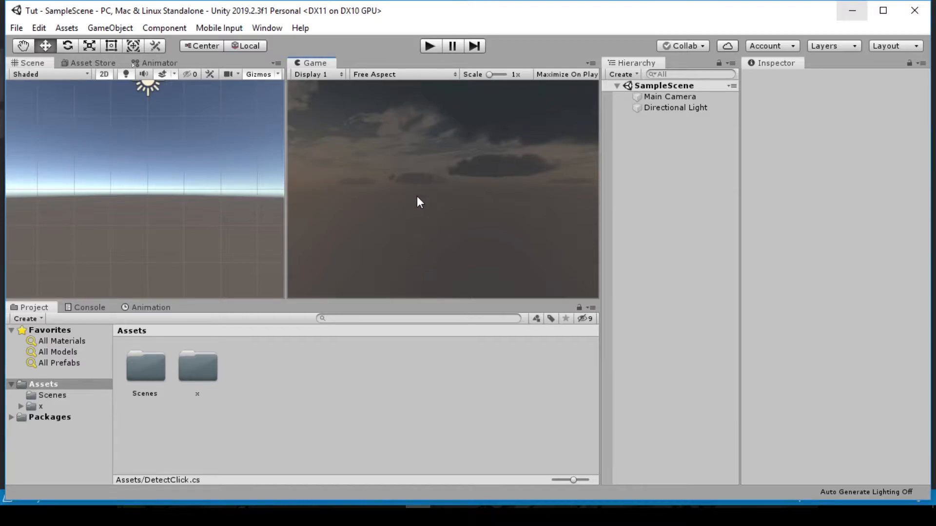
mouse_move(444, 219)
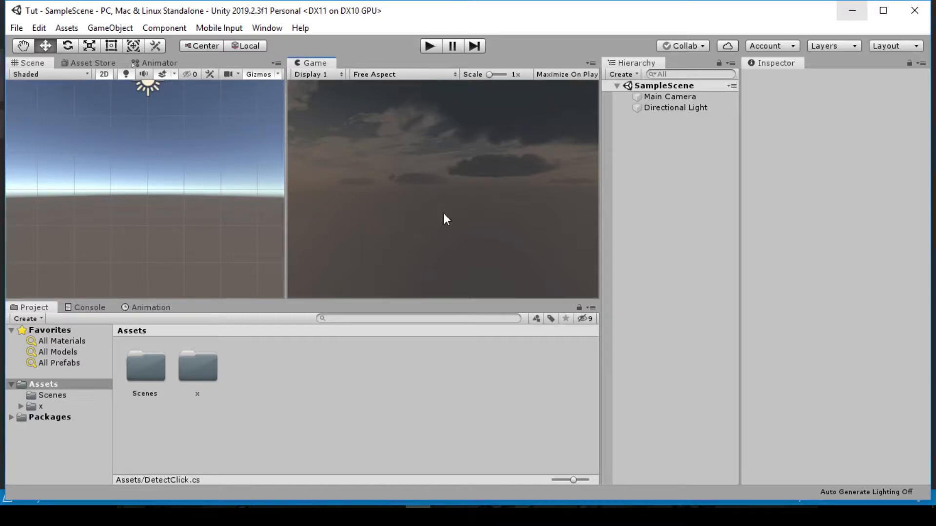
mouse_move(392, 178)
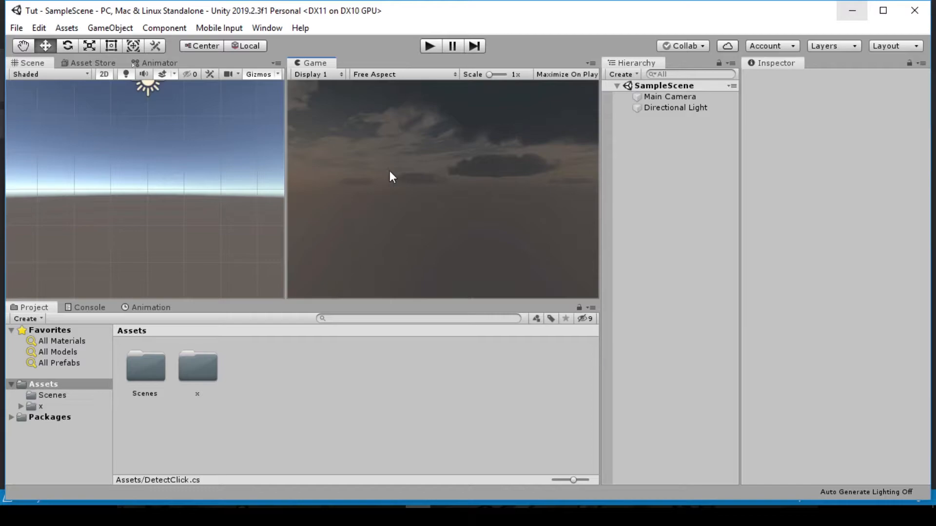
mouse_move(388, 183)
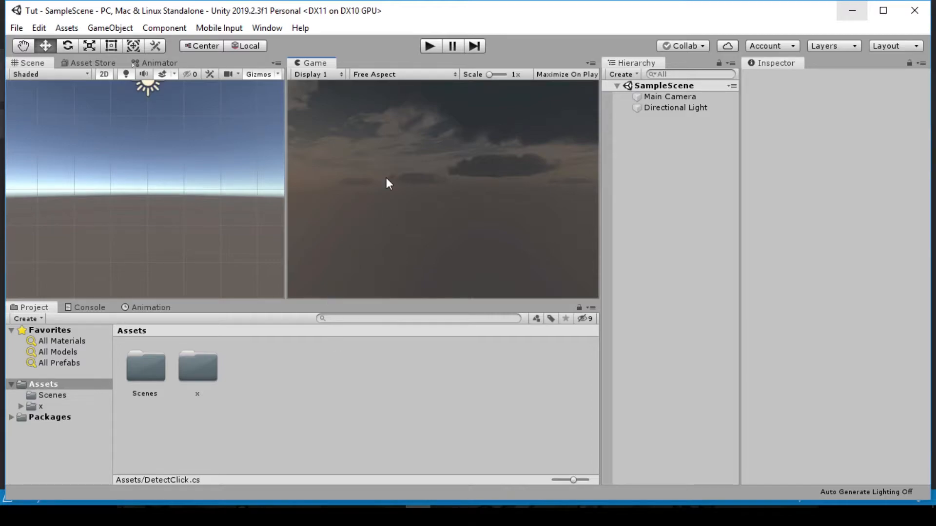
mouse_move(454, 202)
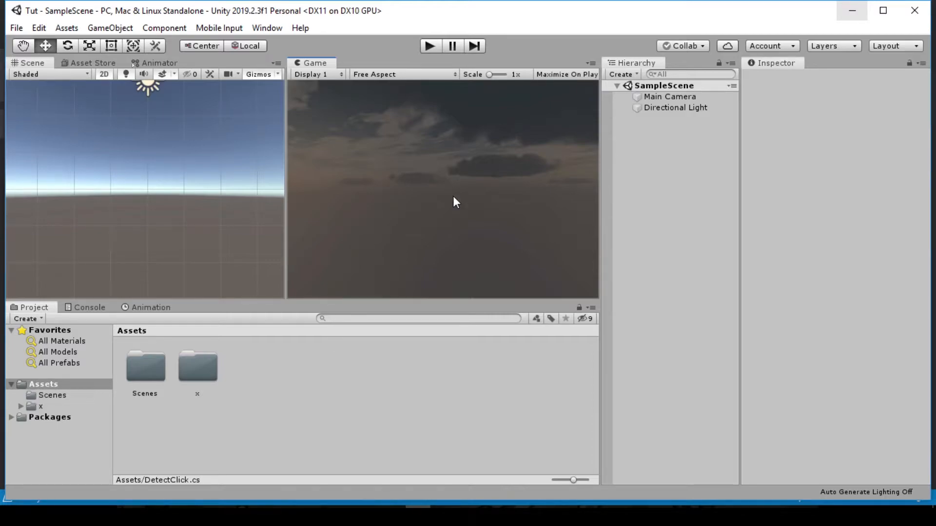
mouse_move(357, 191)
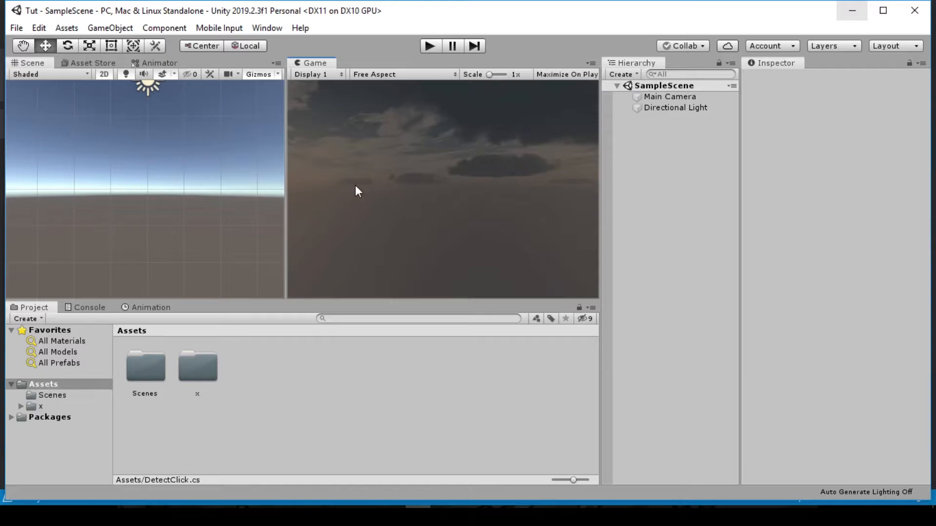
mouse_move(636, 150)
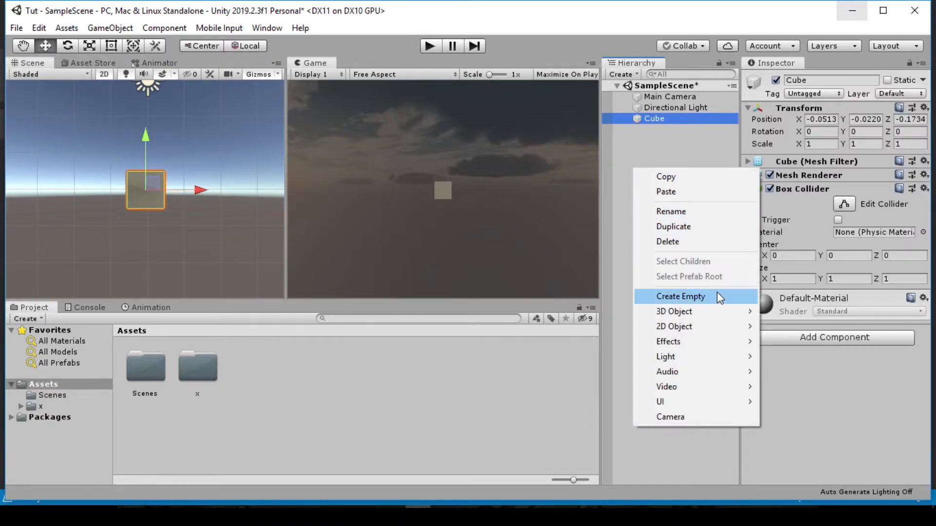
mouse_move(675, 312)
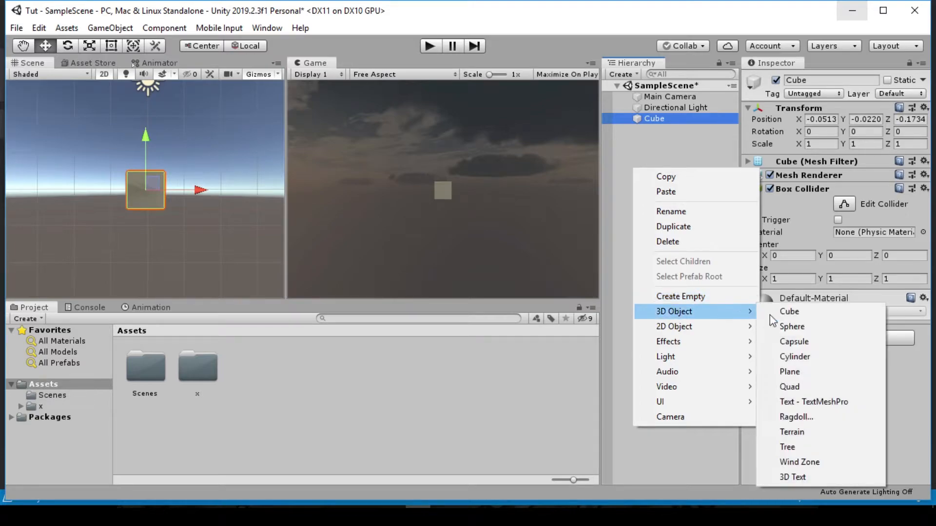
Add a sphere and a capsule to the scene alongside the cube
left_click(792, 326)
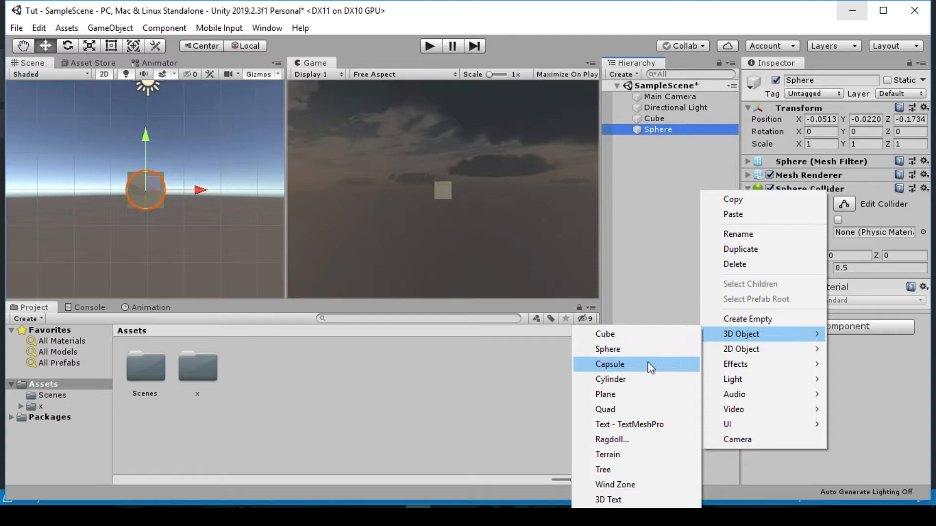
left_click(609, 364)
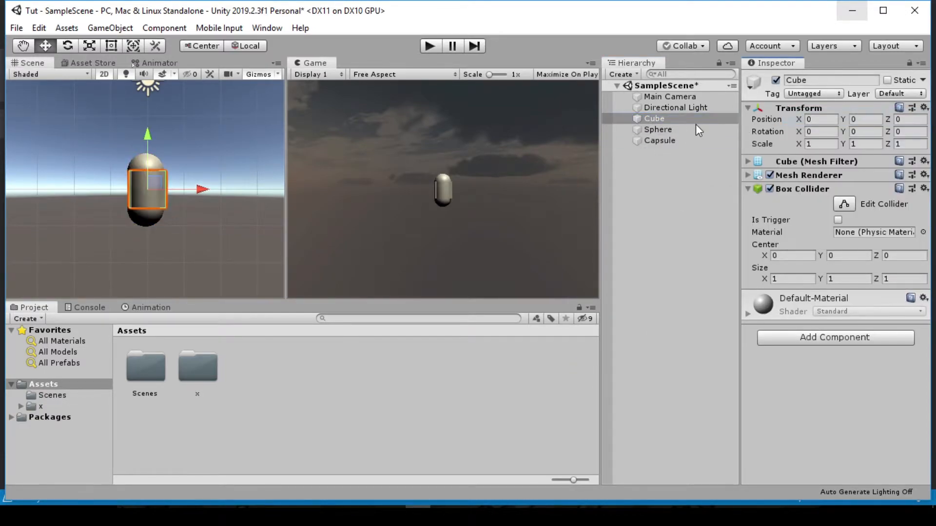
Reset the sphere's and capsule's transforms so they sit at the origin
left_click(658, 129)
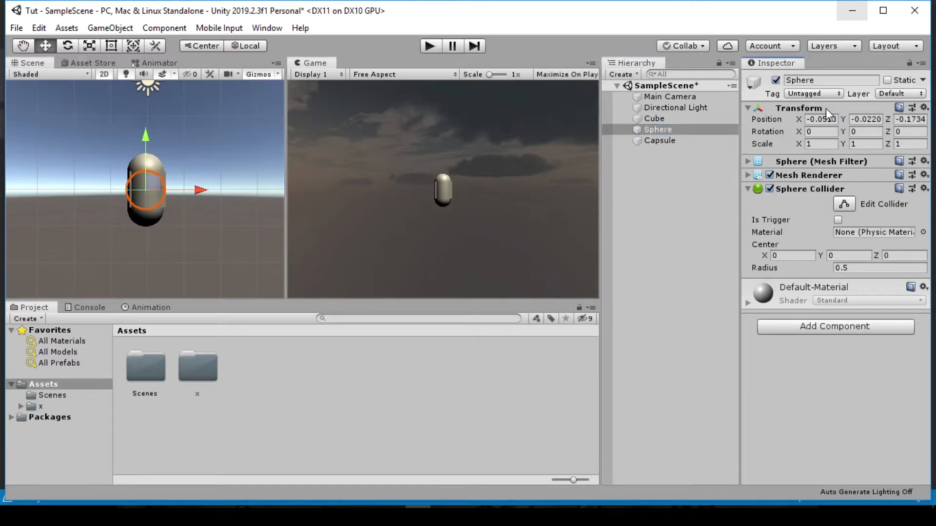
left_click(661, 140)
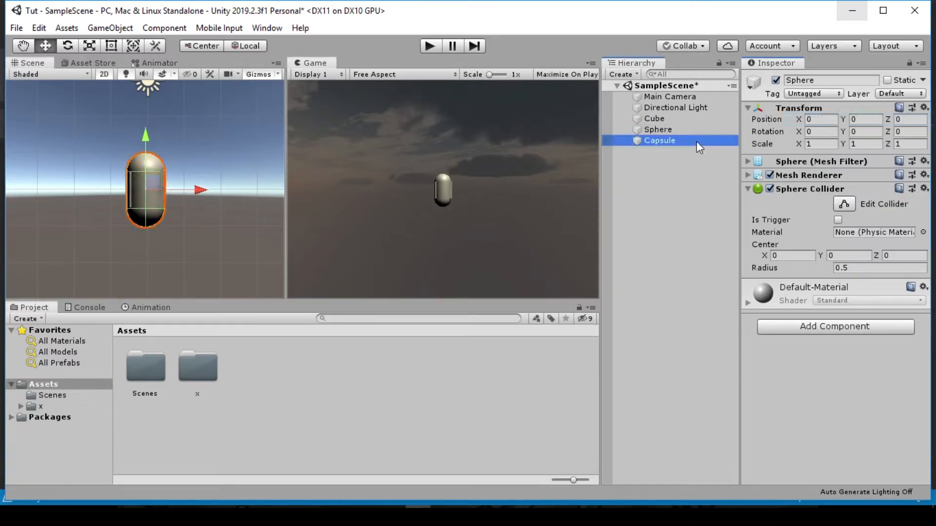
right_click(799, 107)
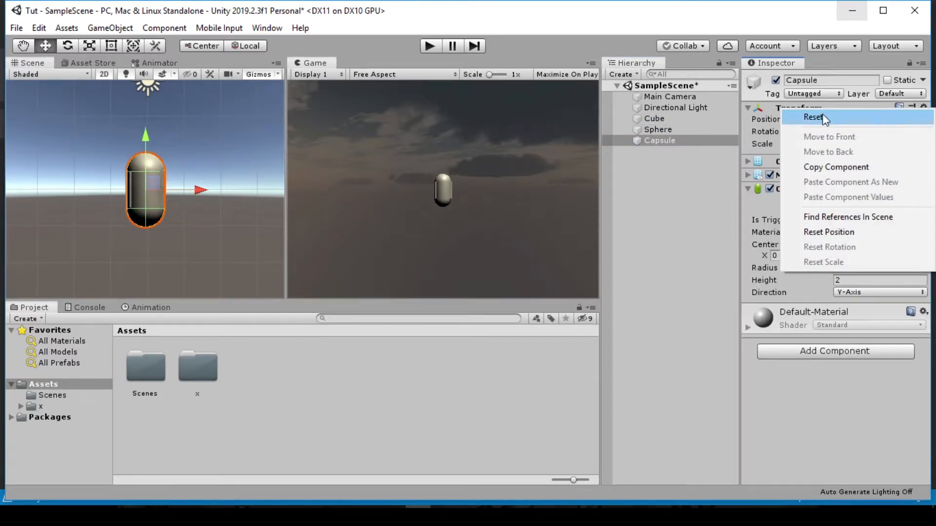
left_click(811, 117)
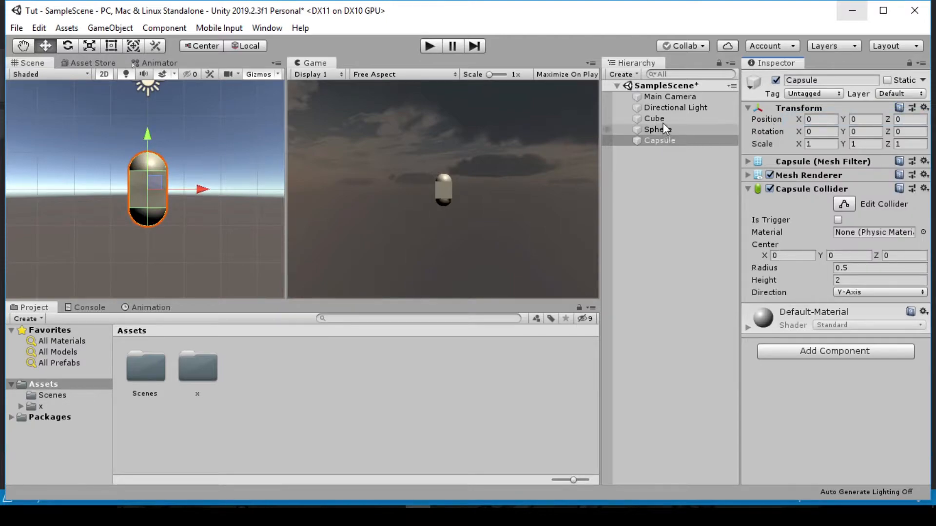
Drag the cube left and the capsule right so the three shapes form a row around the sphere
left_click(653, 118)
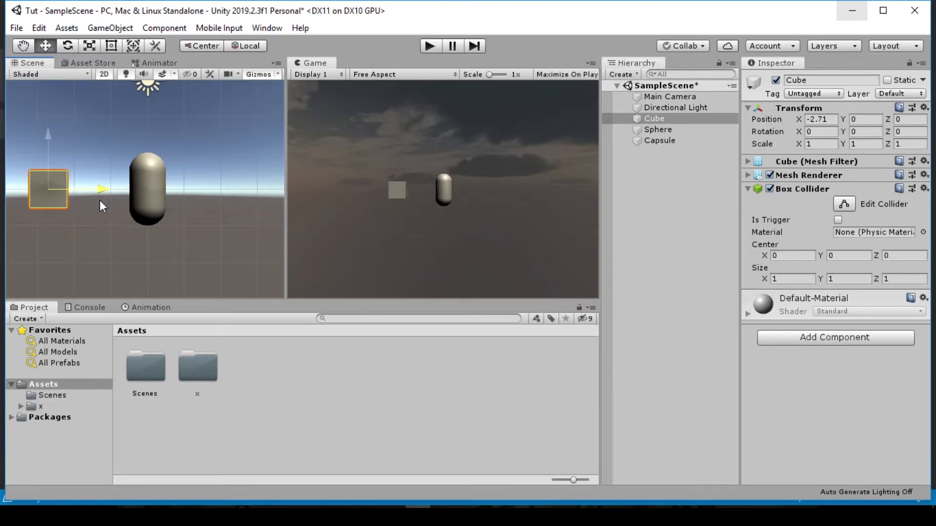
left_click(658, 128)
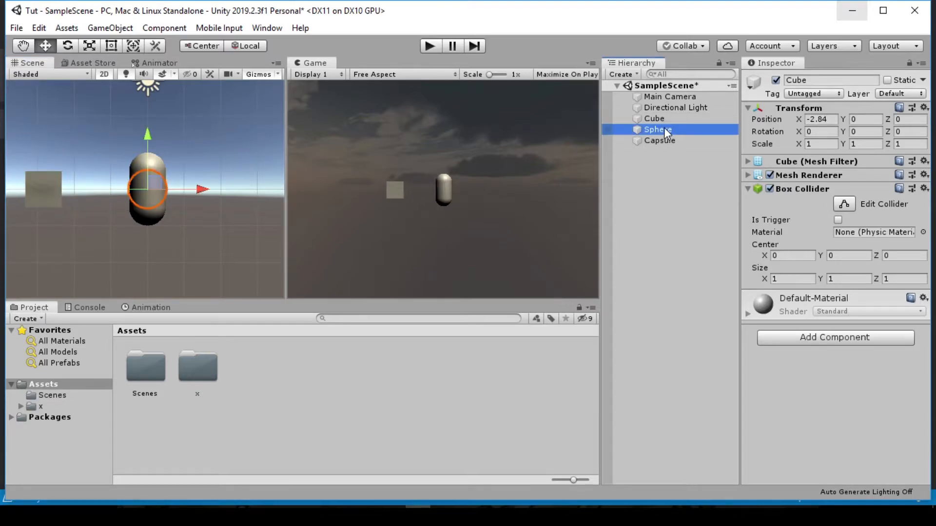
left_click(659, 141)
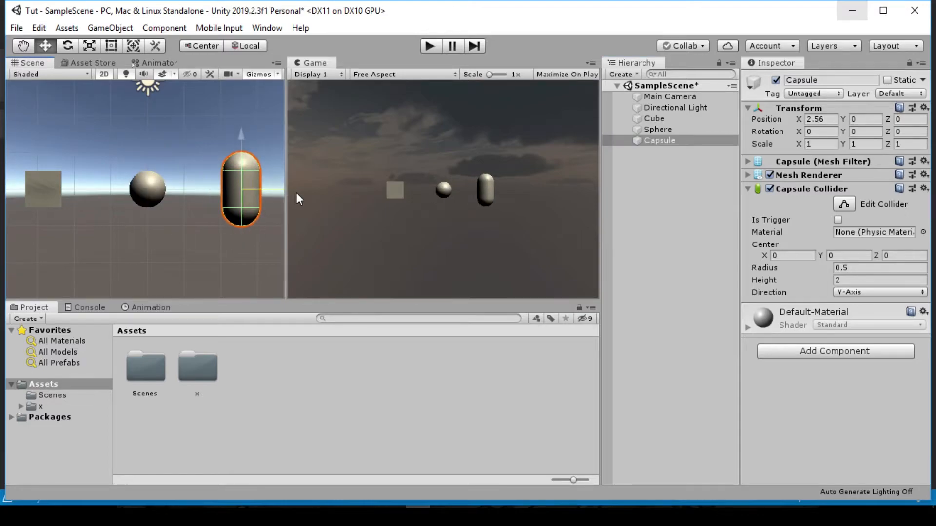
left_click_drag(242, 191, 246, 191)
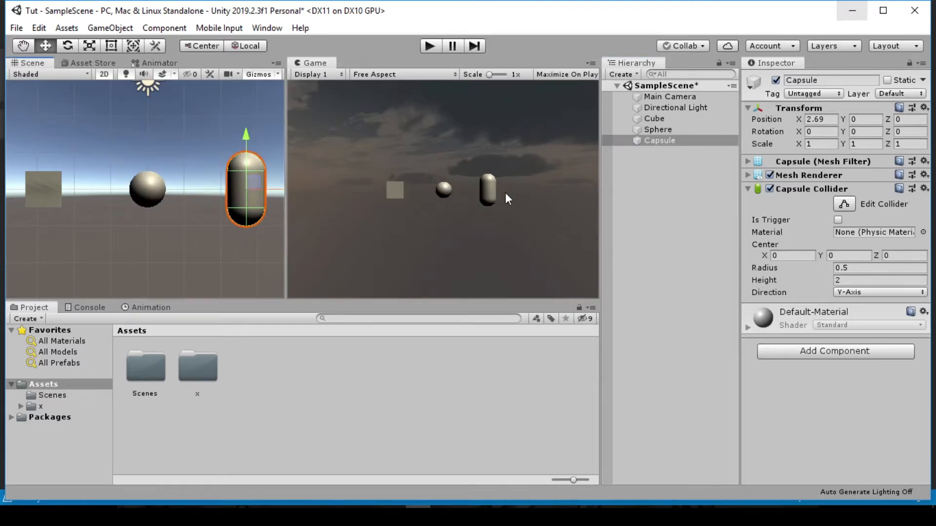
mouse_move(511, 249)
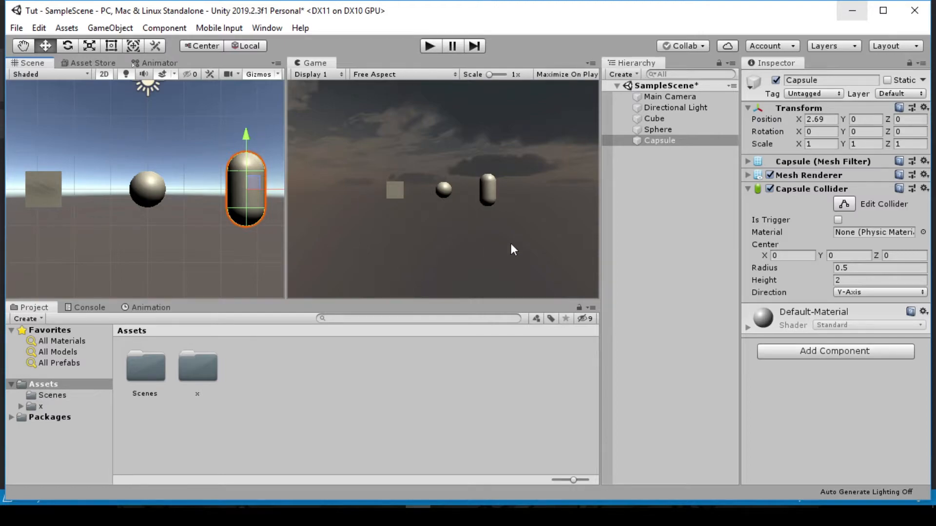
mouse_move(389, 372)
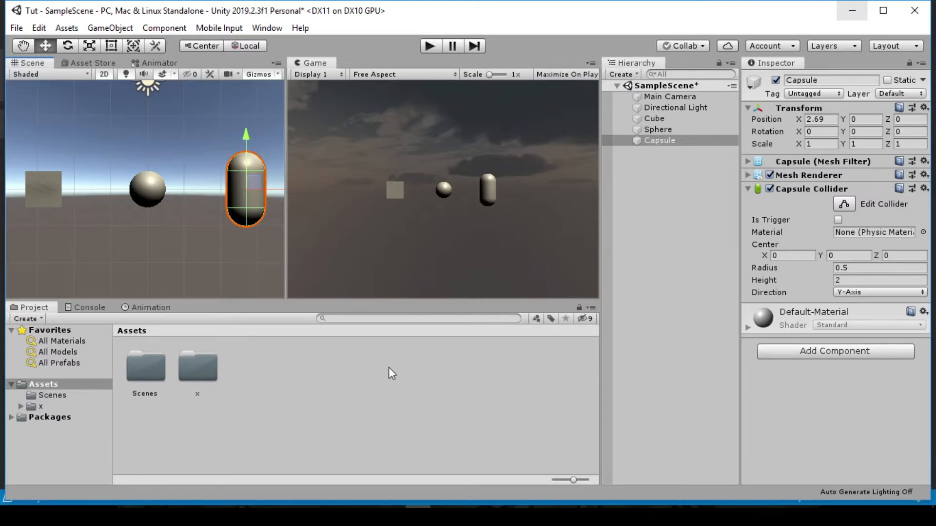
right_click(390, 375)
type("Detect")
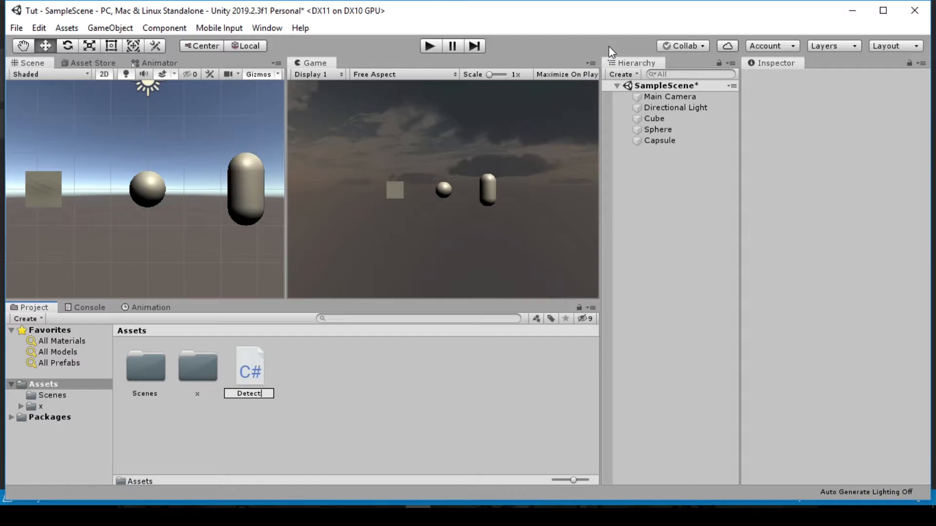
Name the new C# script DetectClick and open it in Visual Studio
type("Click")
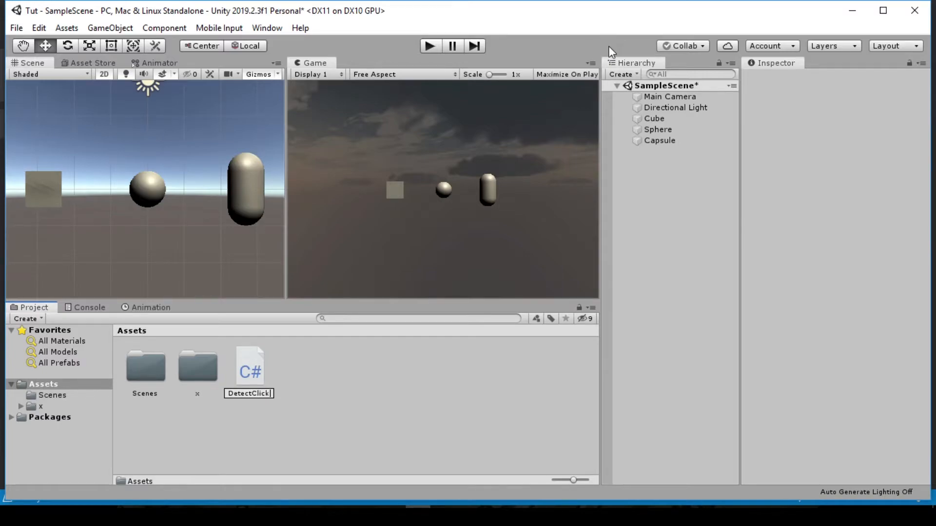
left_click(250, 364)
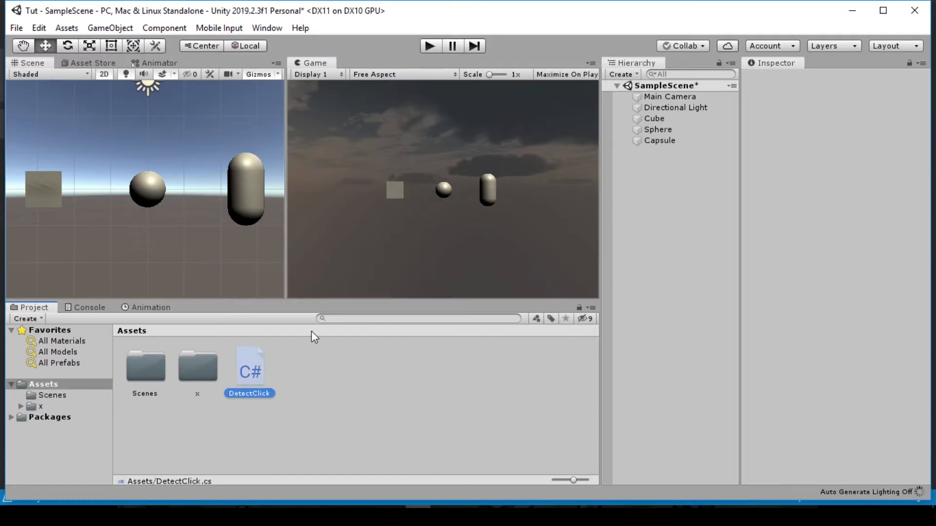
double_click(249, 367)
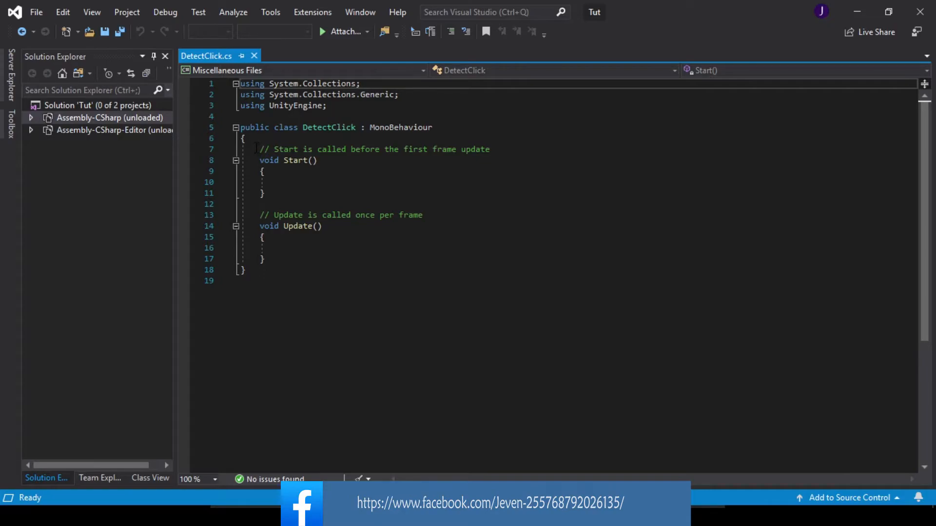
Delete the Start method and its comment, leaving only Update
left_click_drag(256, 149, 264, 203)
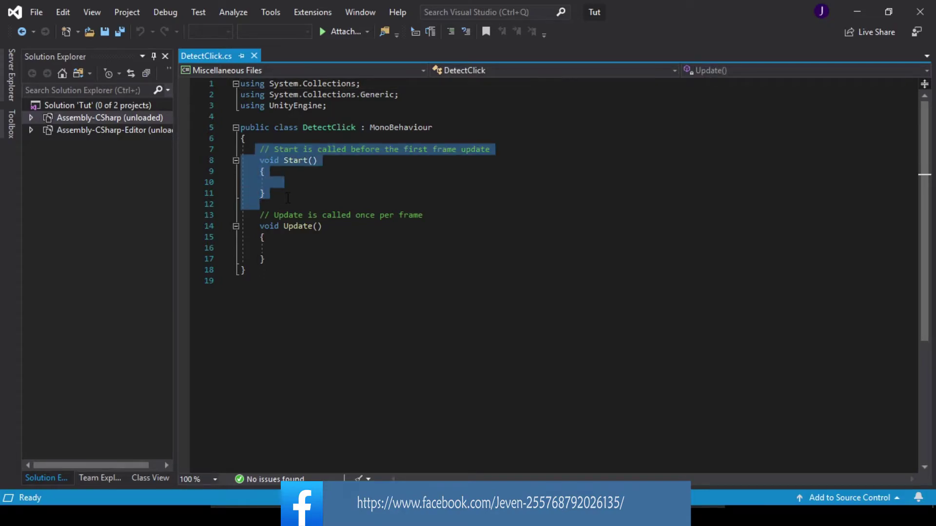
key("Delete")
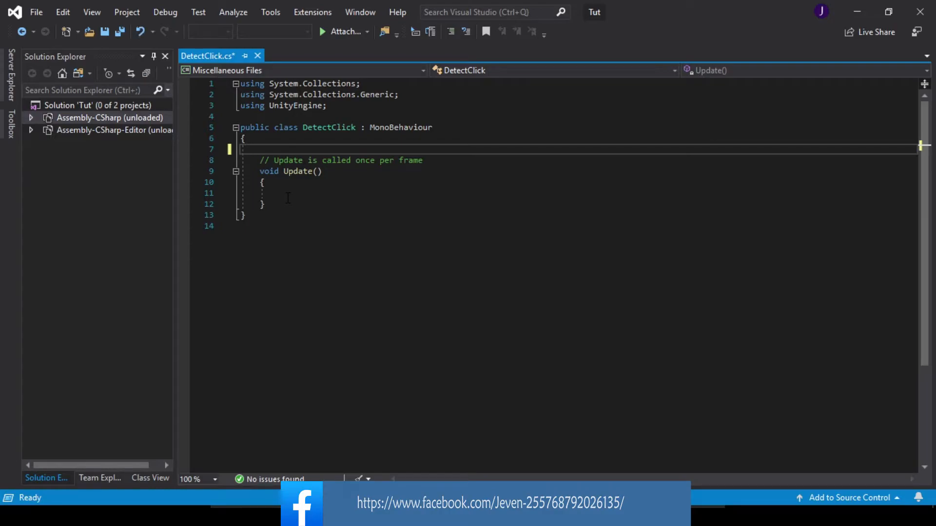
key("Backspace")
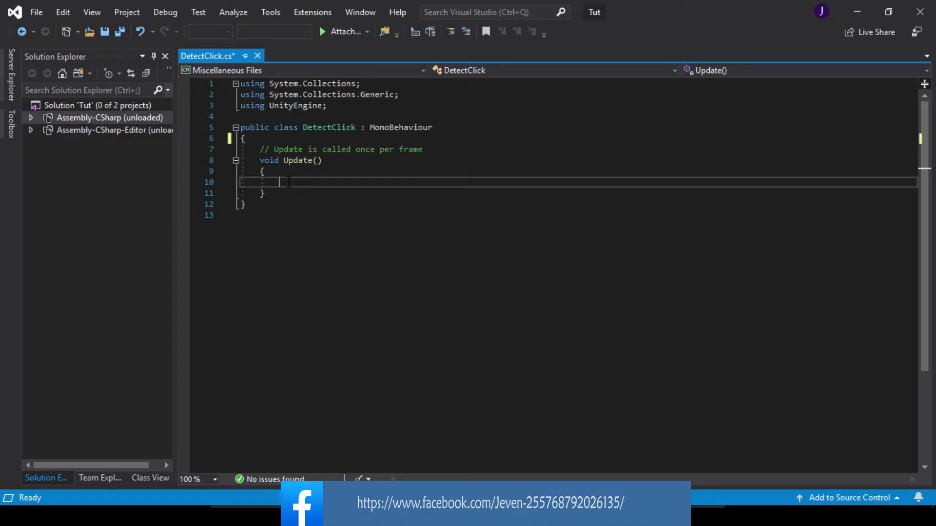
Declare 'RaycastHit hit;' at the top of Update
type("Ra")
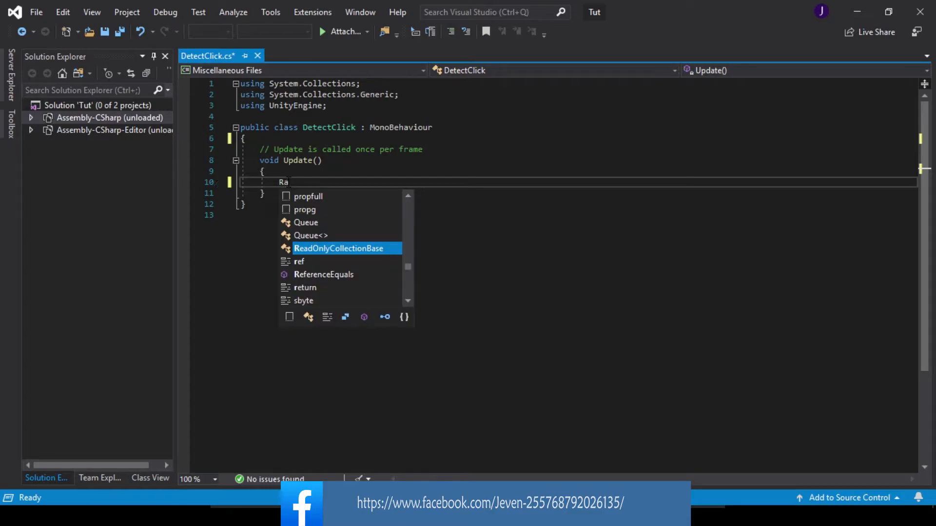
type("y")
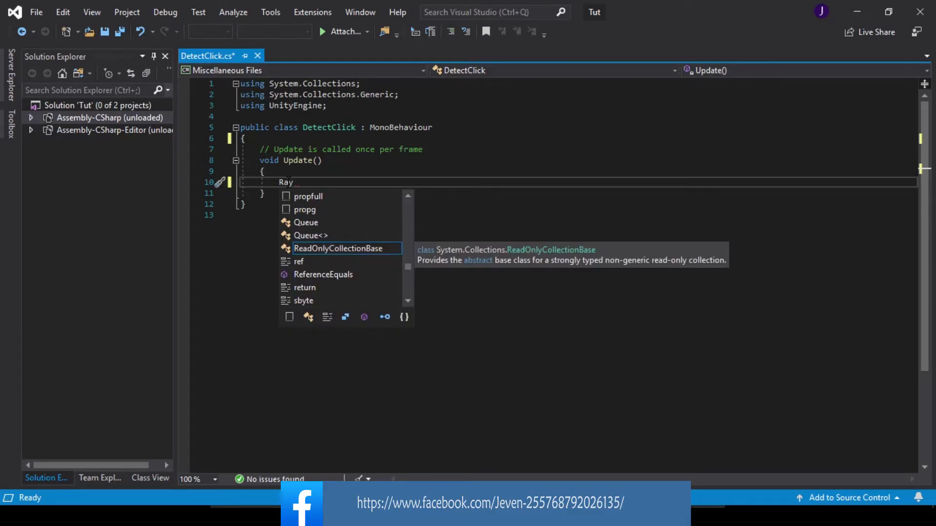
type("c")
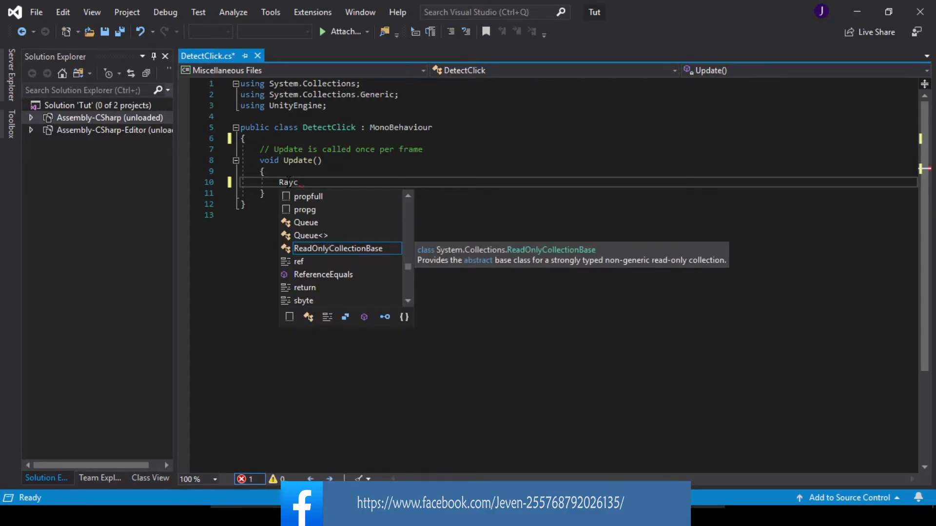
type("a")
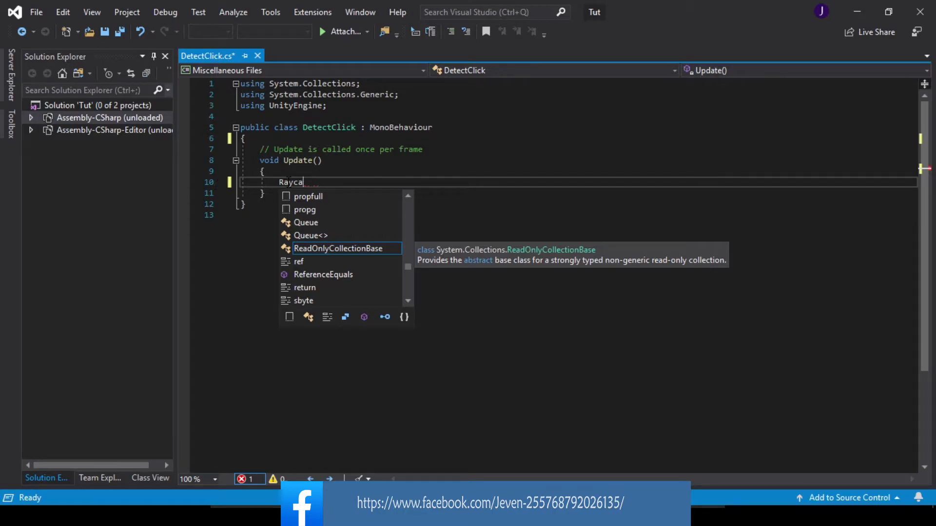
type("st")
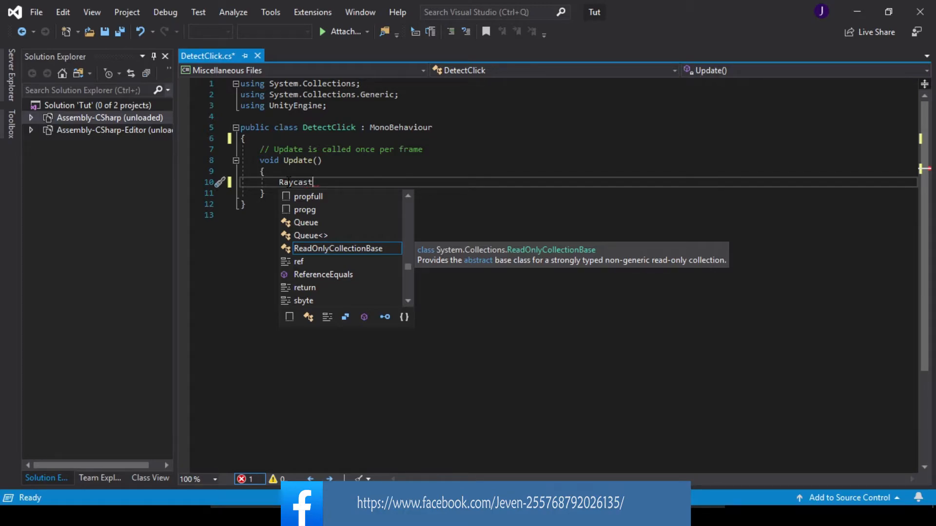
type("Hit")
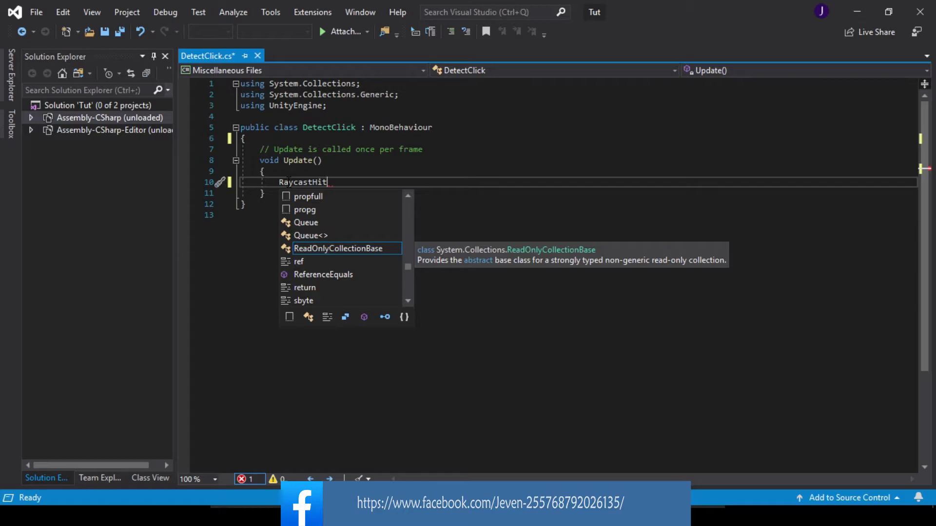
key("Escape")
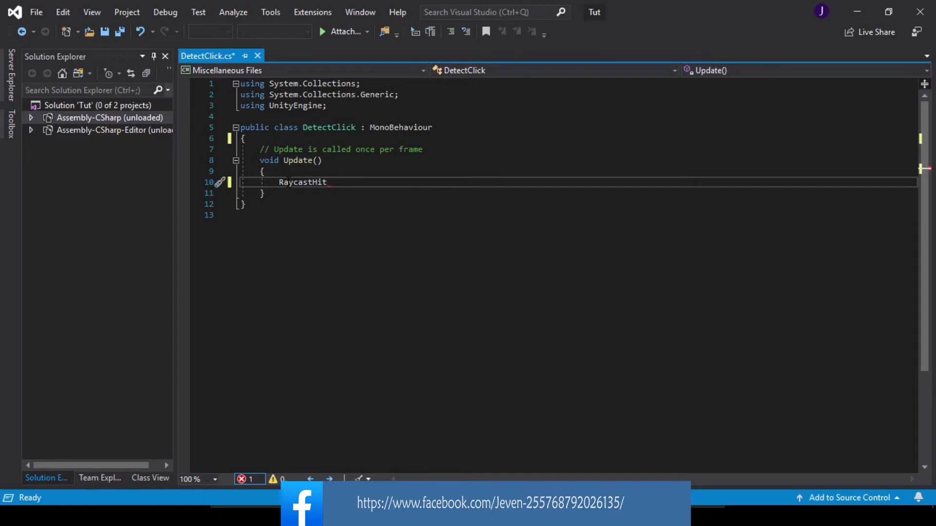
type("hit;")
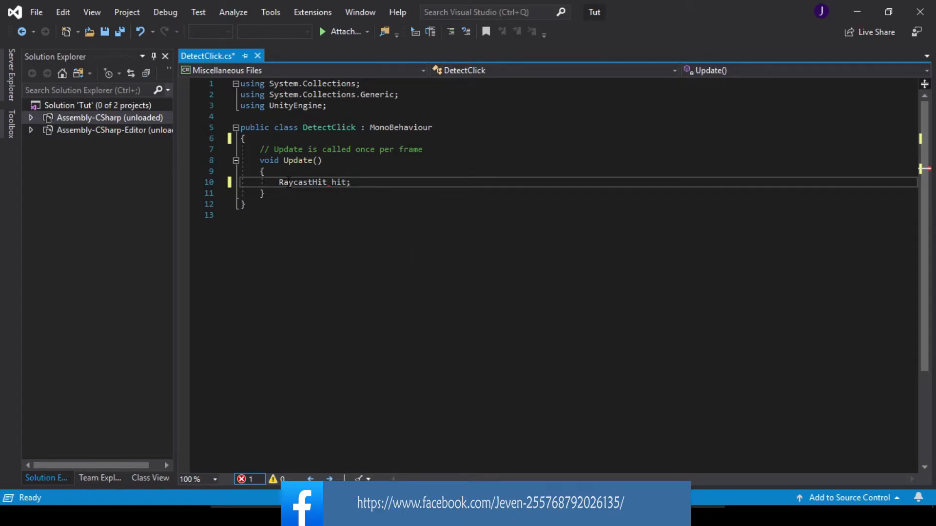
key("Enter")
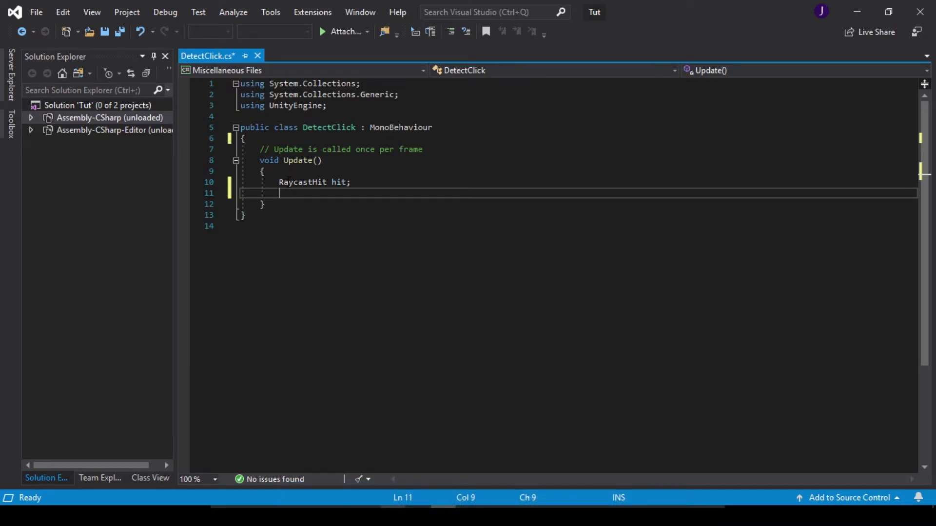
Declare 'Ray ray = Camera.main.ScreenPointToRay(Input.mousePosition);'
type("Ray")
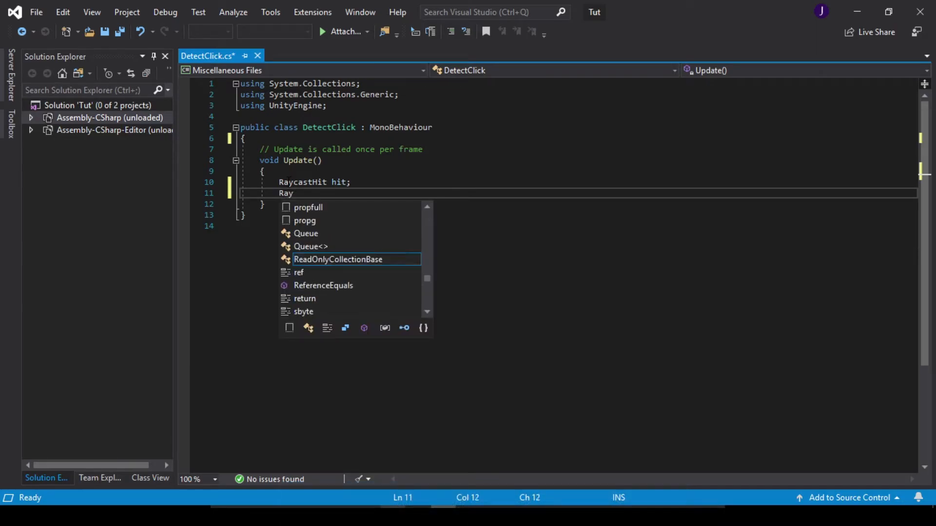
type("ray =")
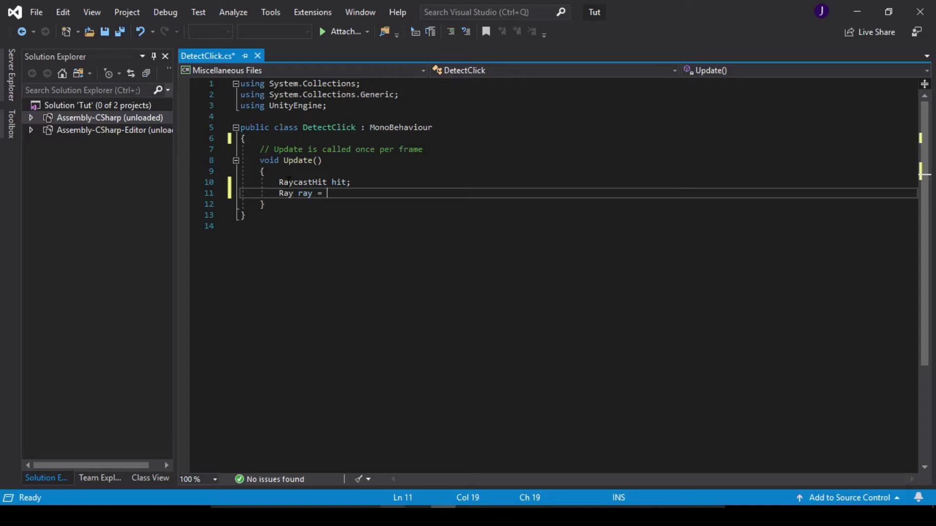
type("Camera")
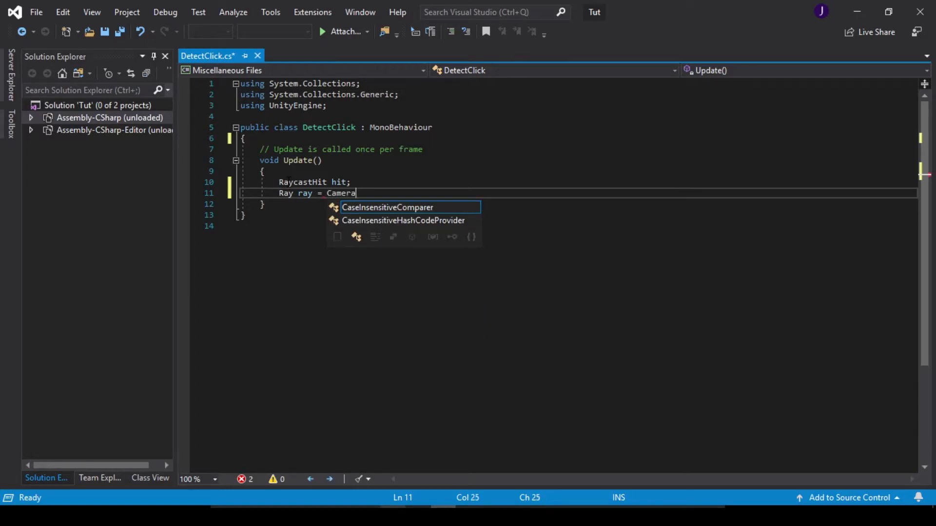
type(".main")
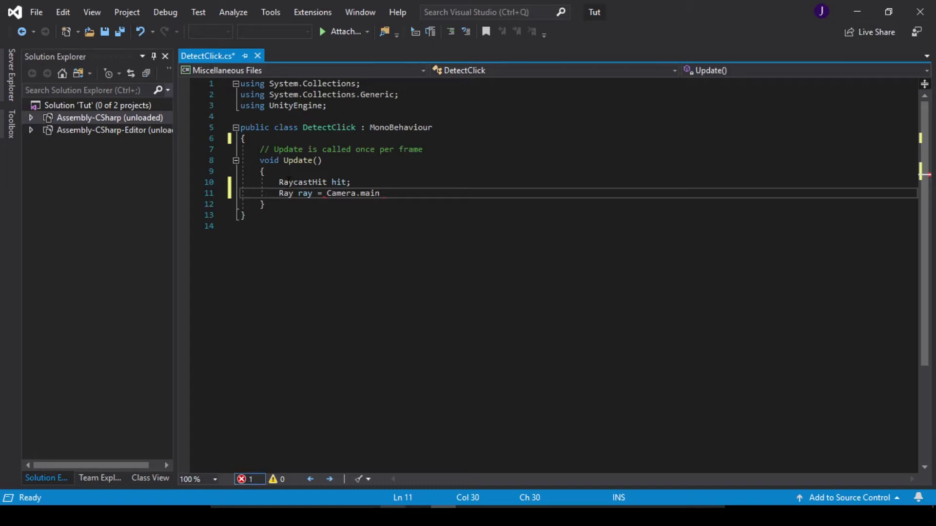
type(".ScreenPo")
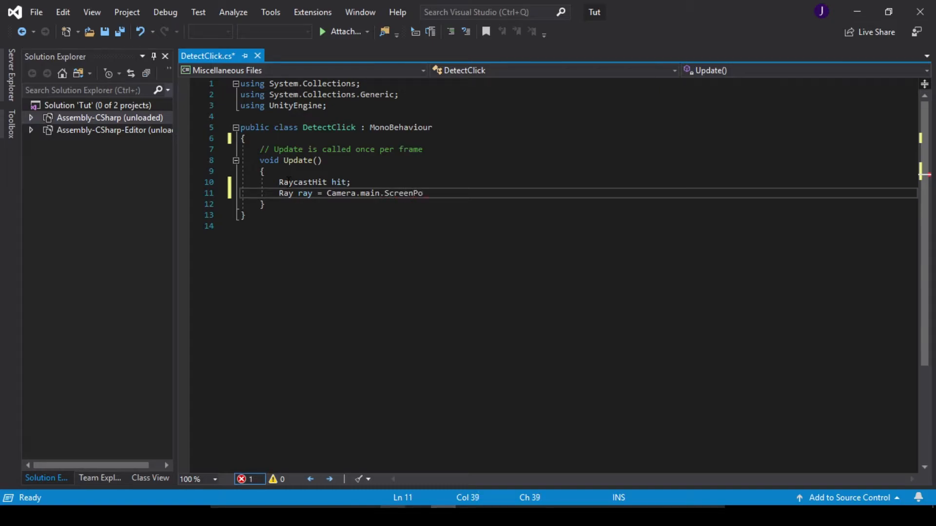
type("itn")
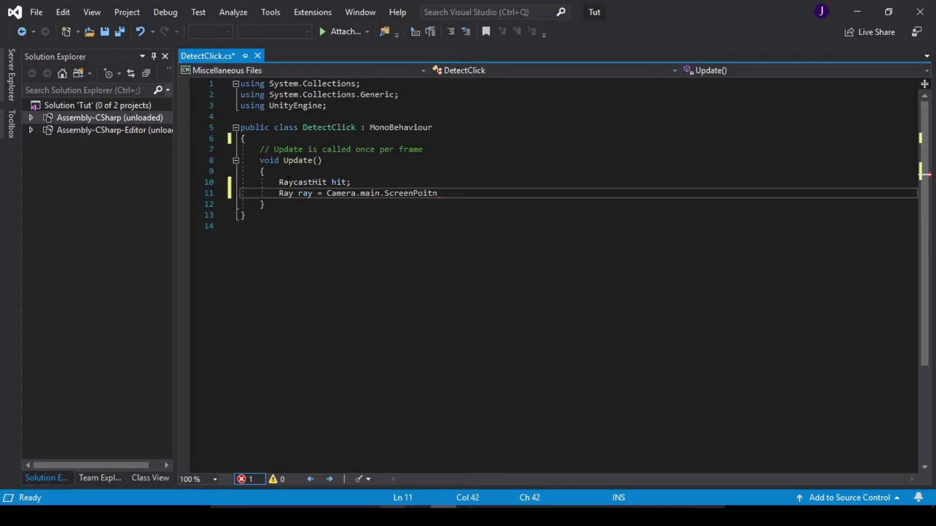
key("BackSpace")
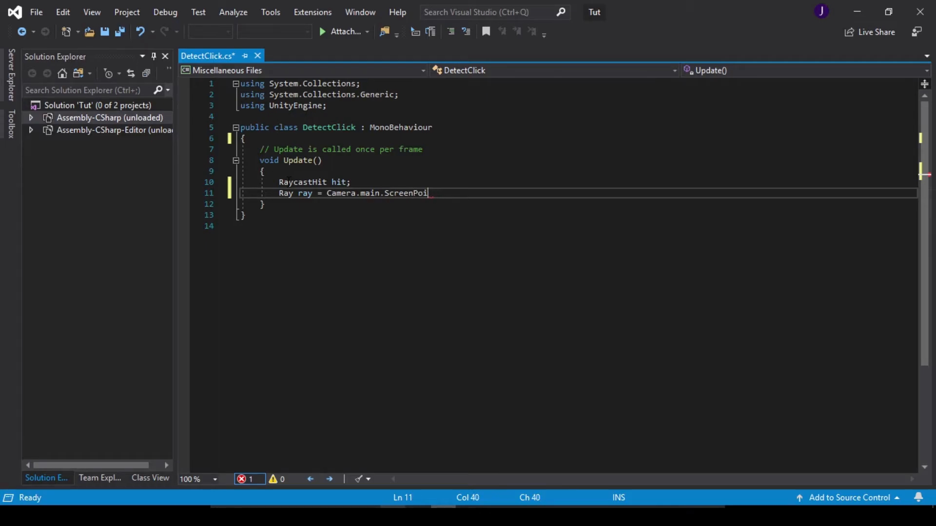
type("nt")
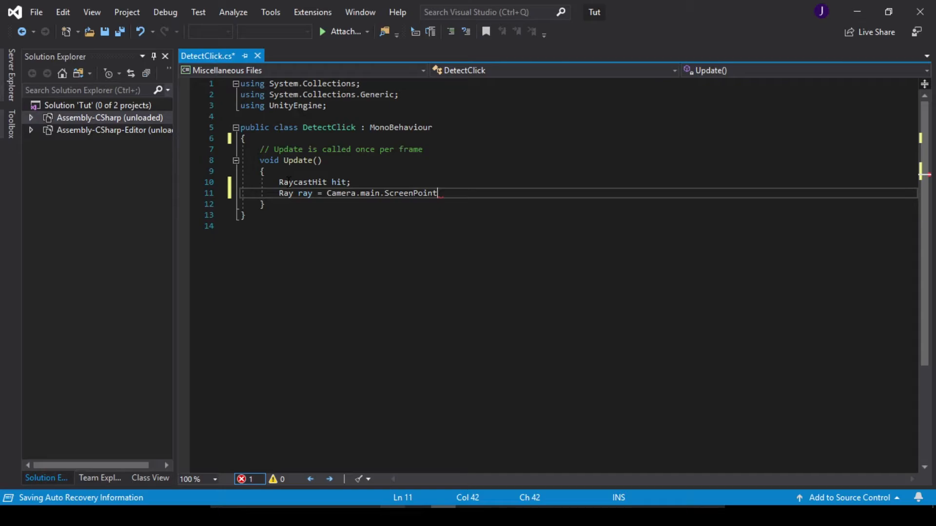
type("ToR")
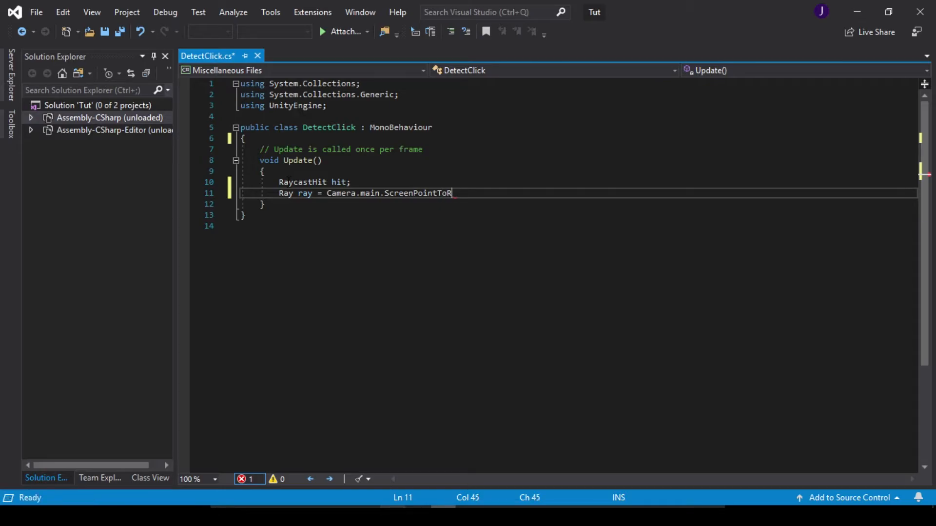
type("ay")
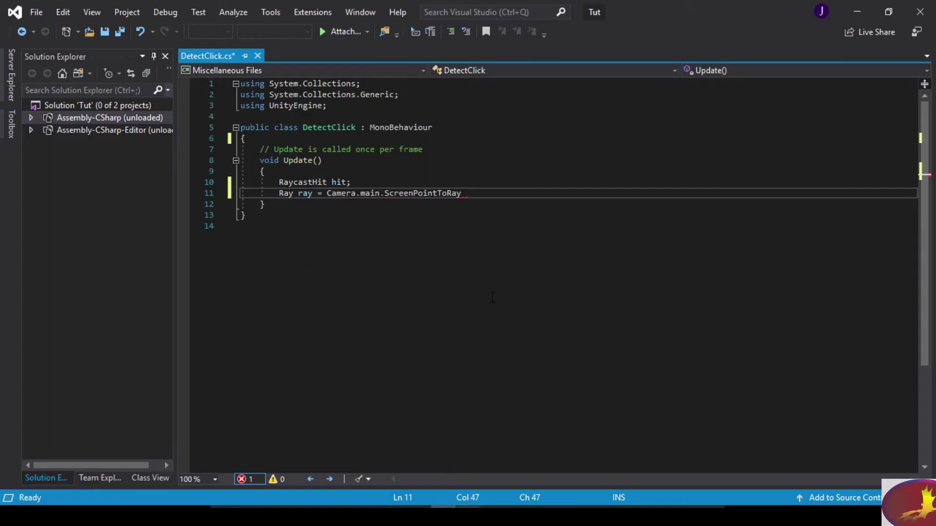
type("(In")
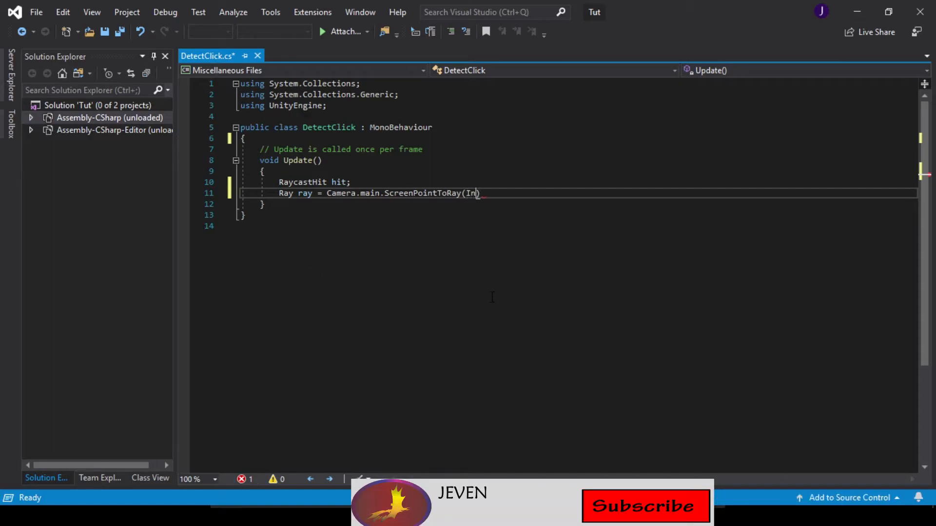
type("put")
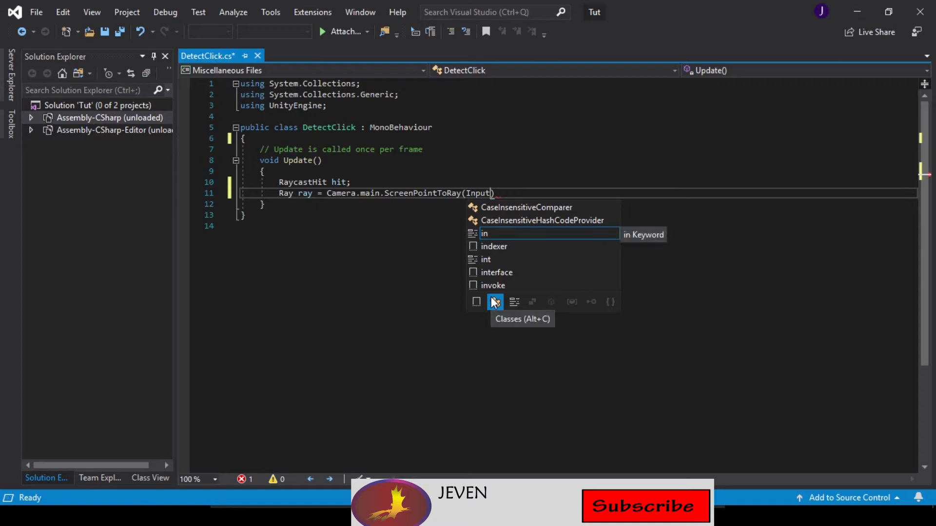
type(".mousePos")
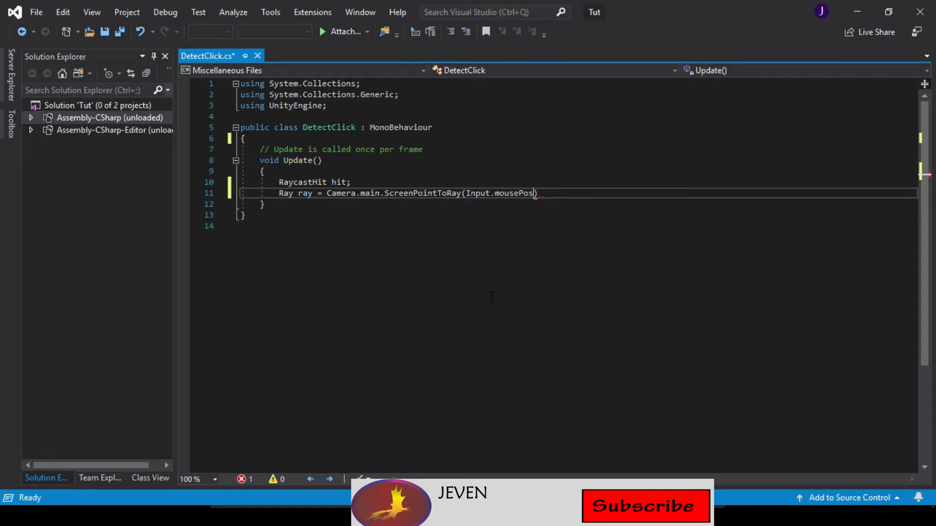
type("ition)")
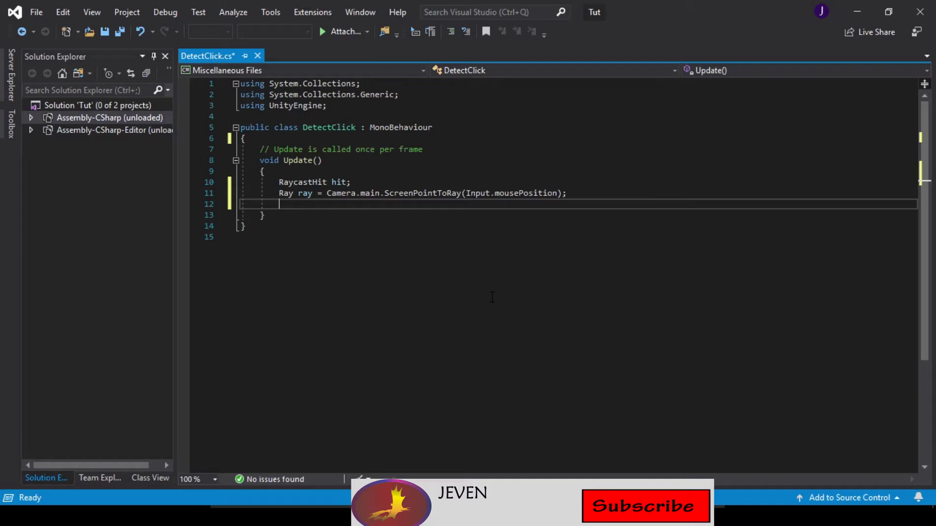
Add an 'if (Input.GetMouseButton(0))' block with an empty body
type("if")
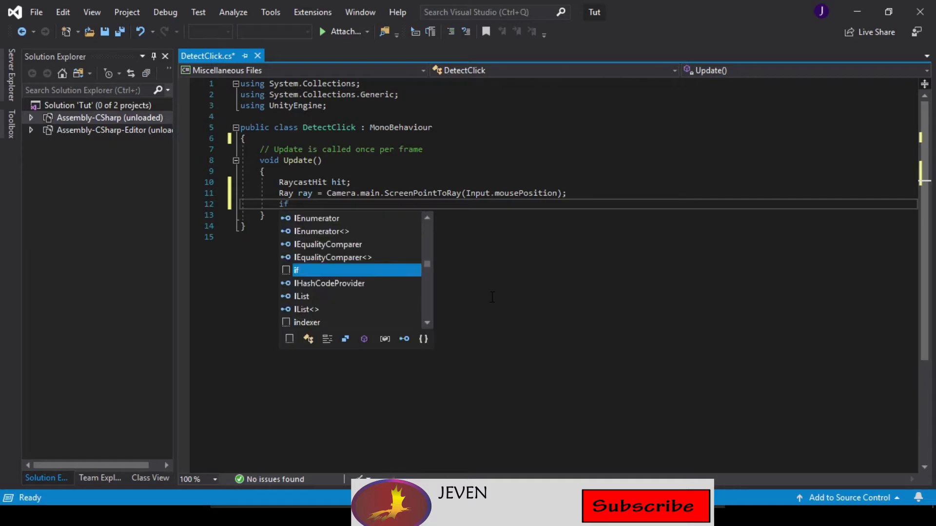
type("()")
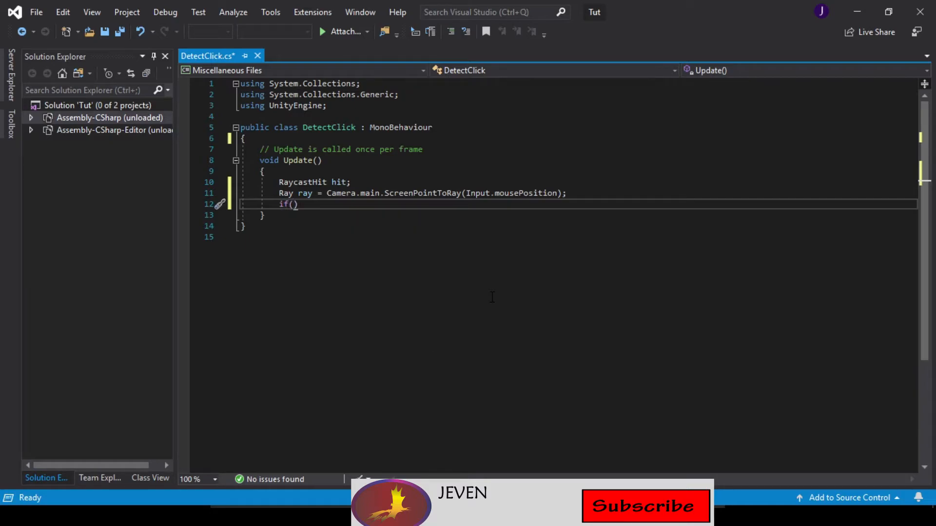
type("Input")
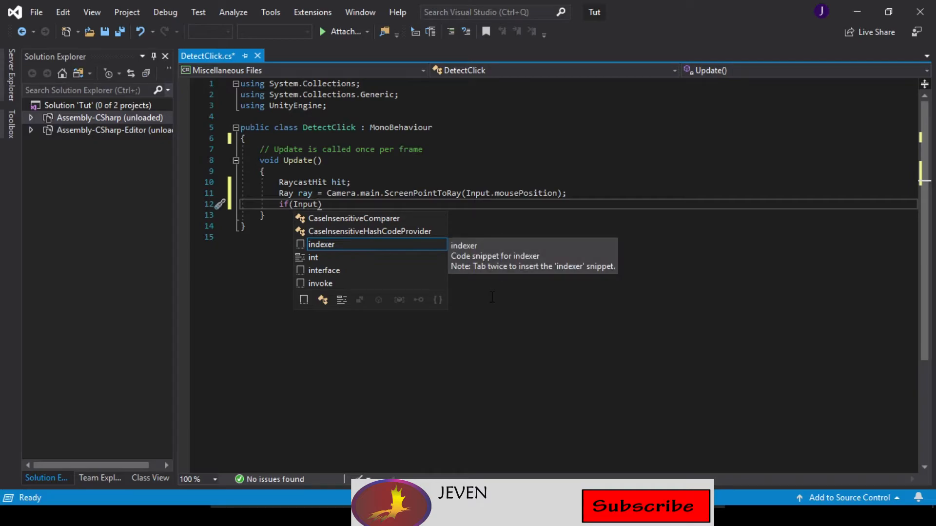
type(".Get")
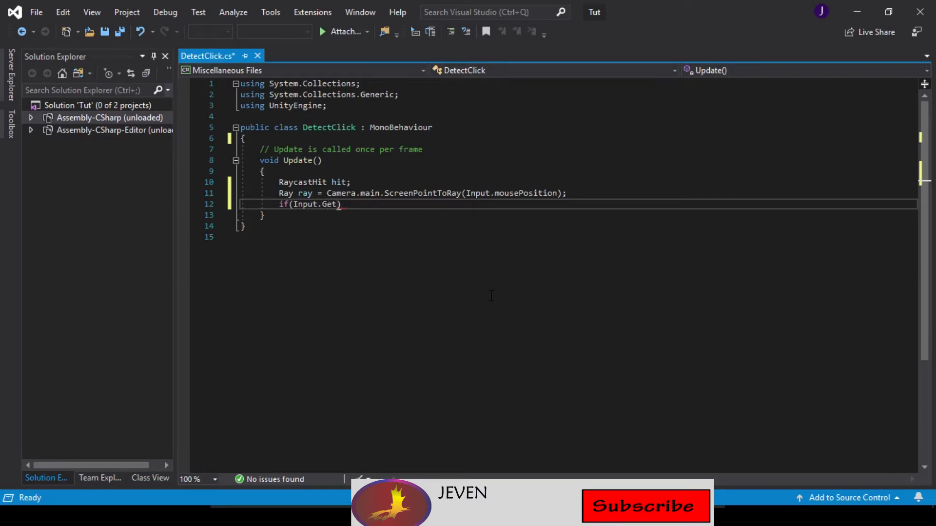
type("Mou")
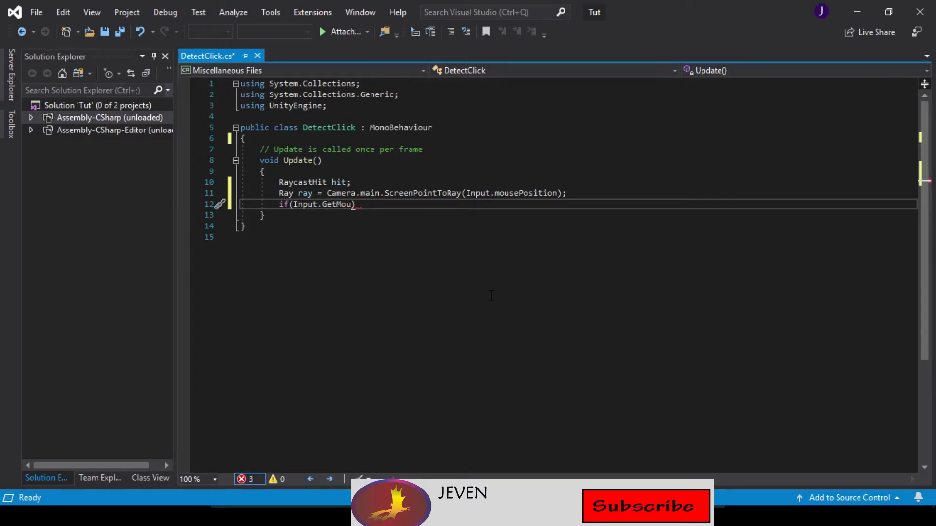
type("seButton(")
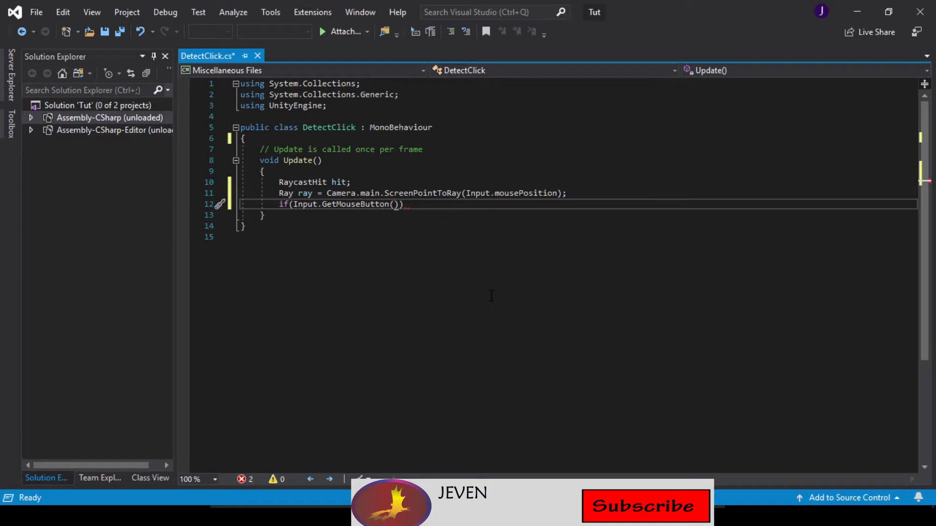
type("0")
type("{")
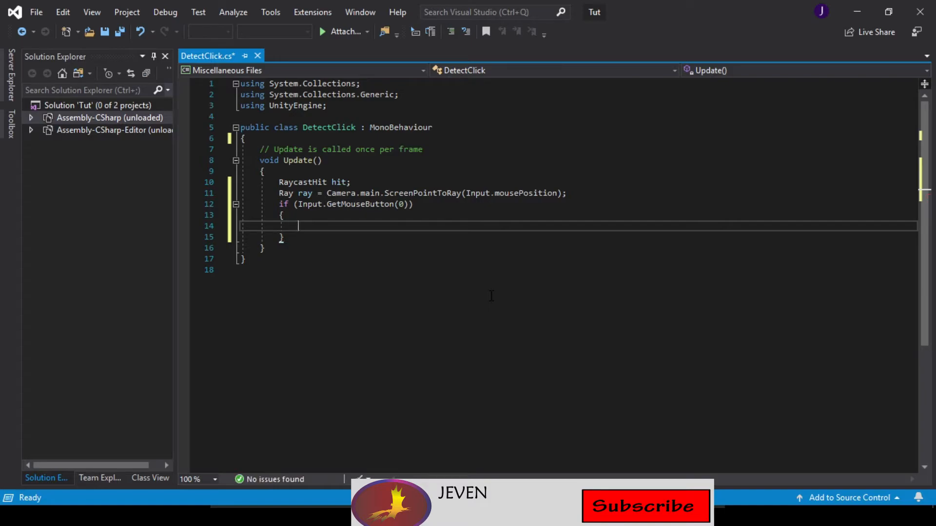
Write a nested 'if (Physics.Raycast(ray, out hit' condition inside the mouse-button block
type("if(")
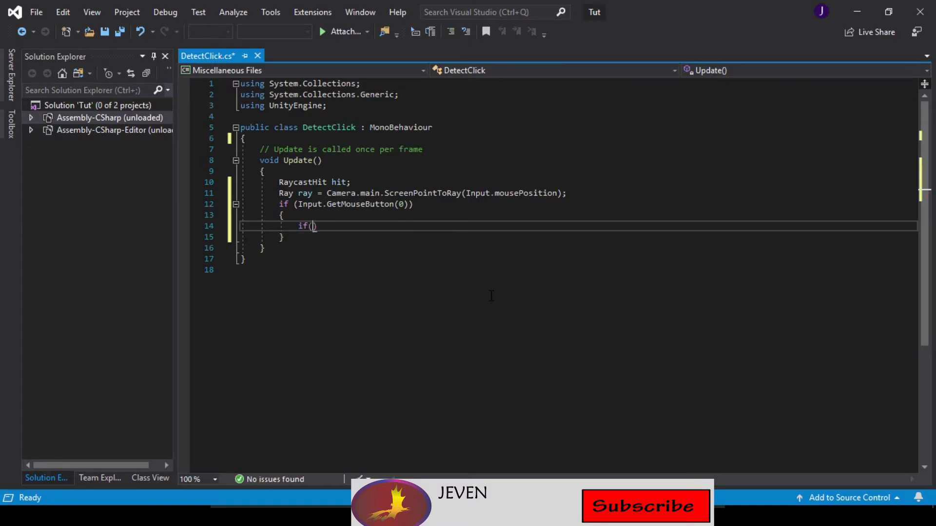
type("Phy")
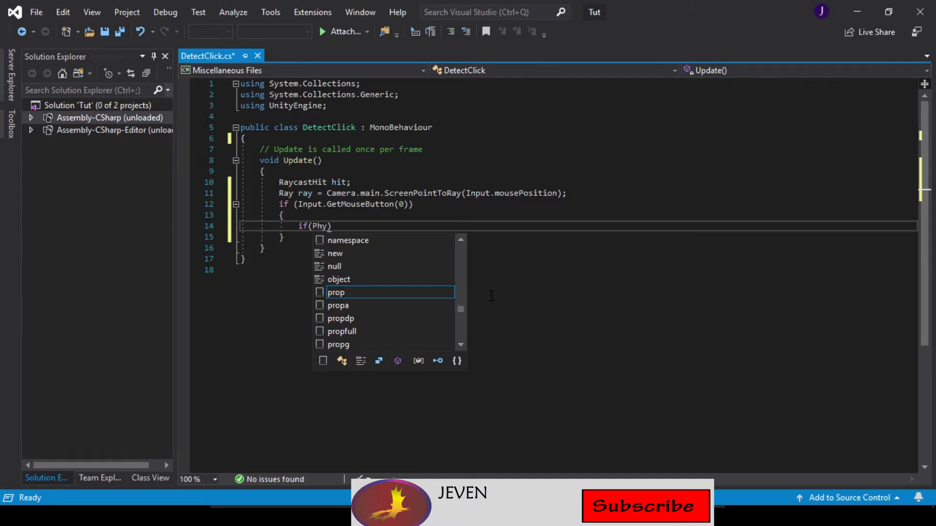
type("sics")
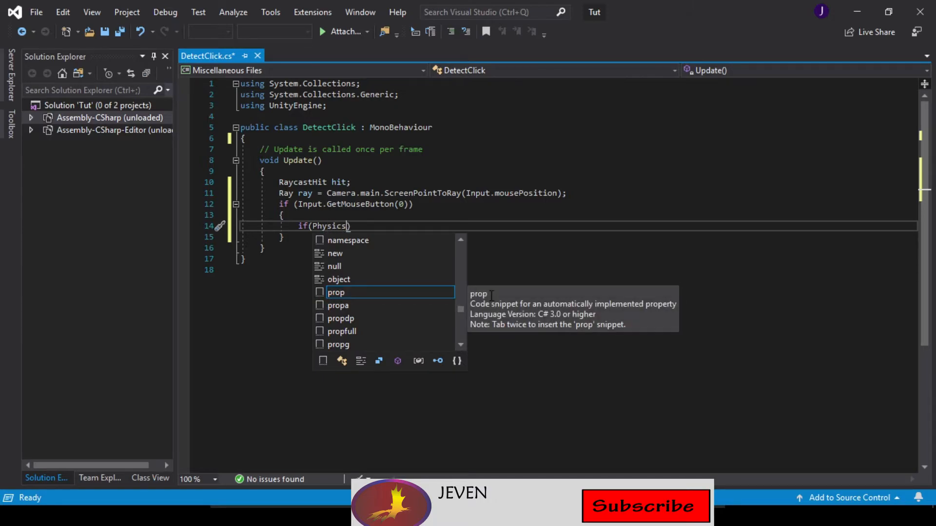
type(".")
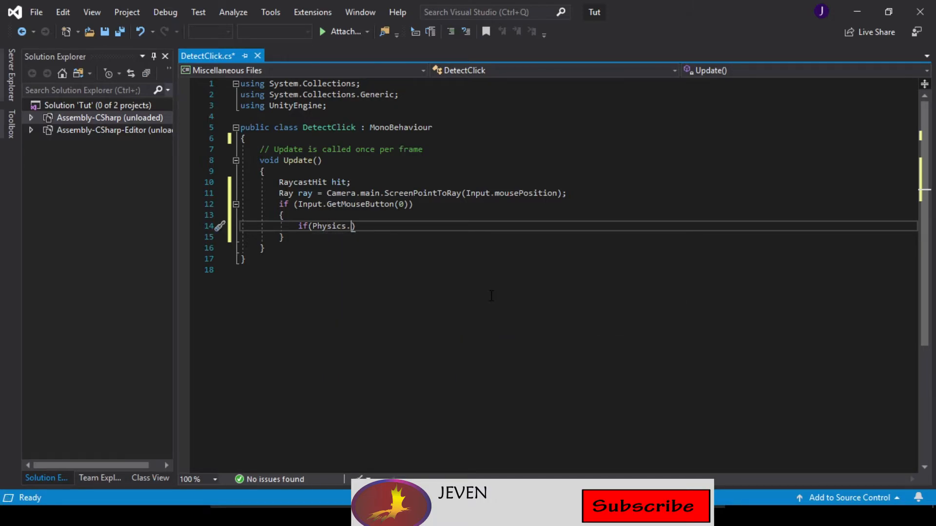
type("Ray")
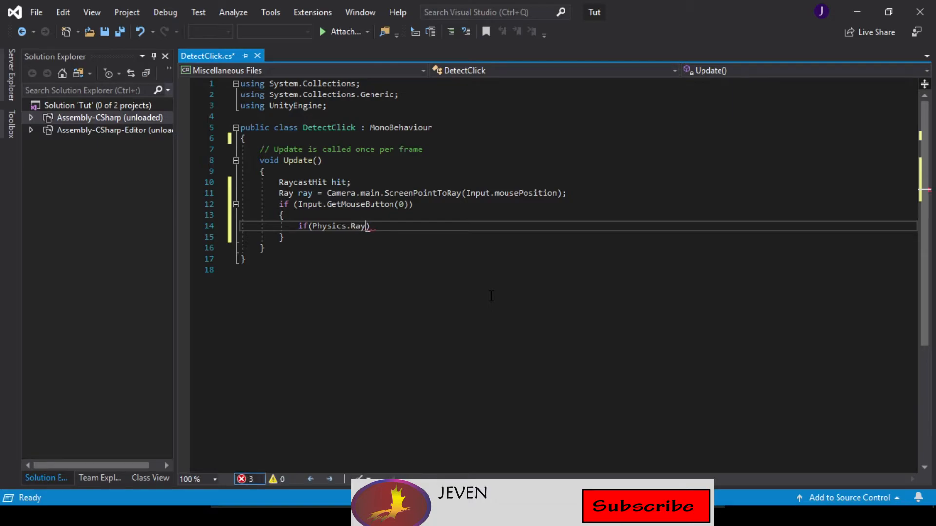
type("cast")
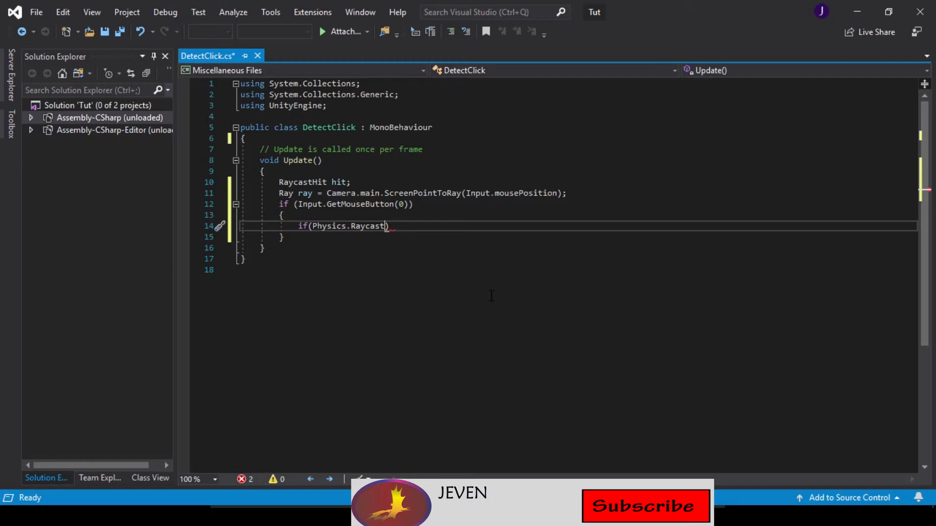
type("(")
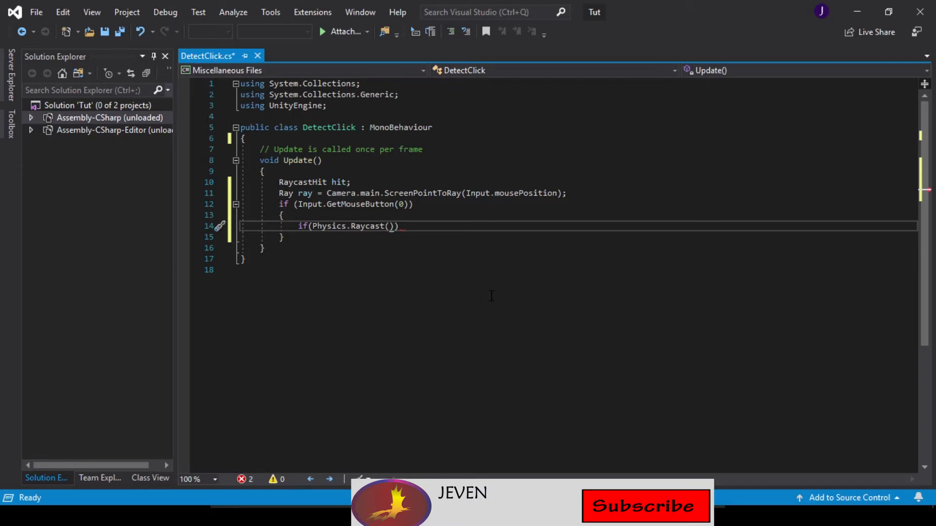
type("ray")
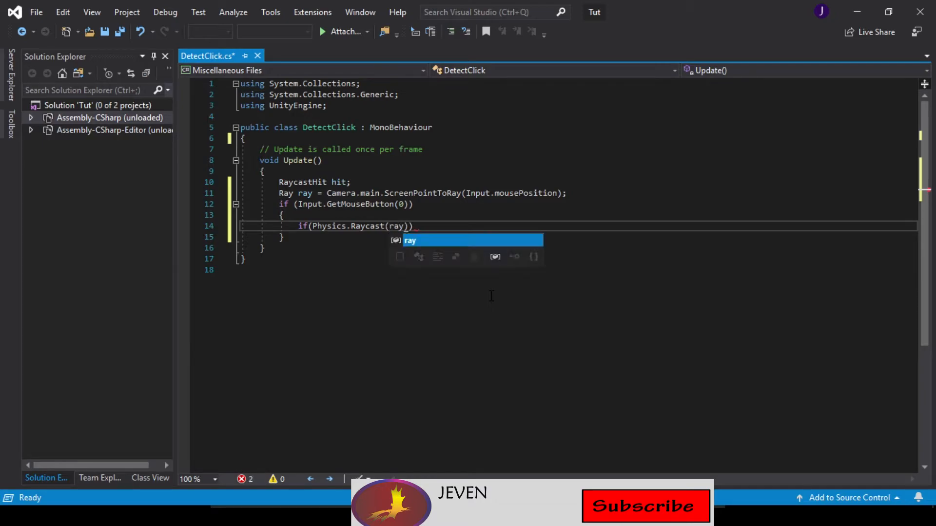
type(",")
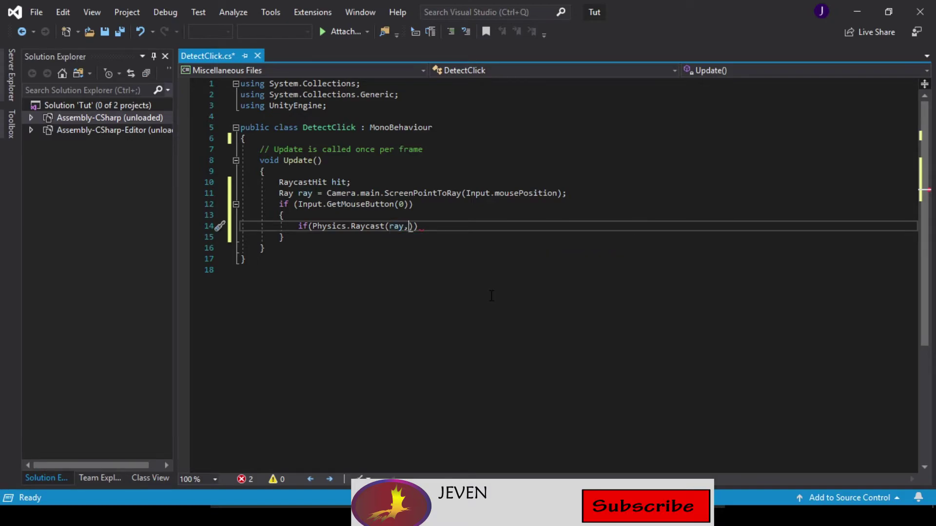
type("out hit")
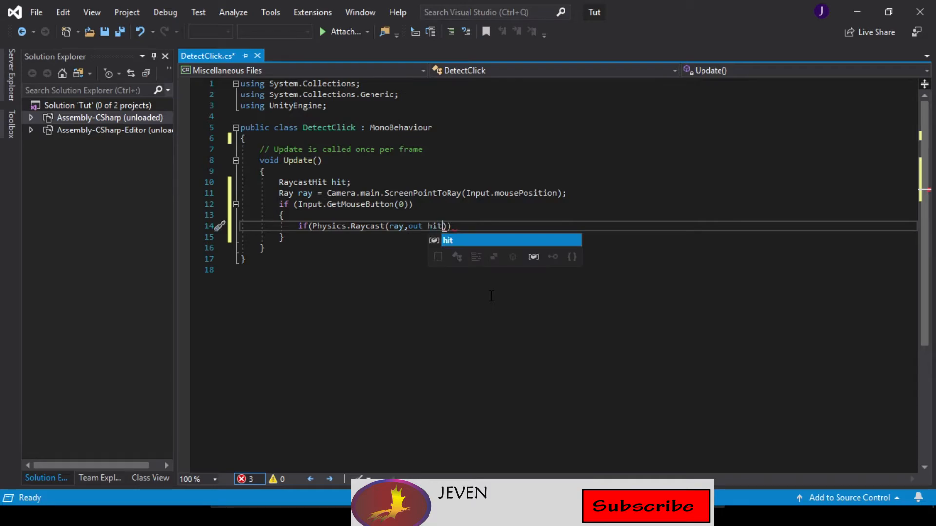
Try a 5000 distance argument, then remove it so the raycast has no distance limit
type(",")
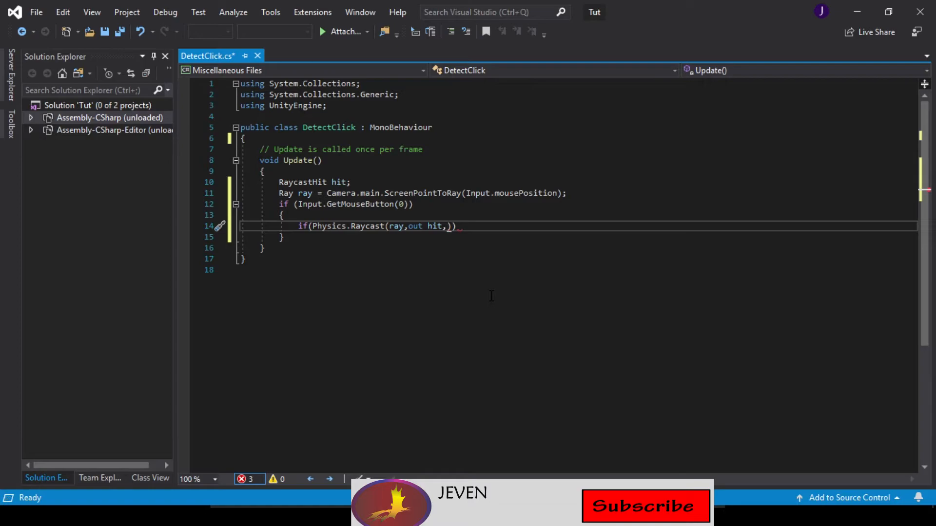
type("5")
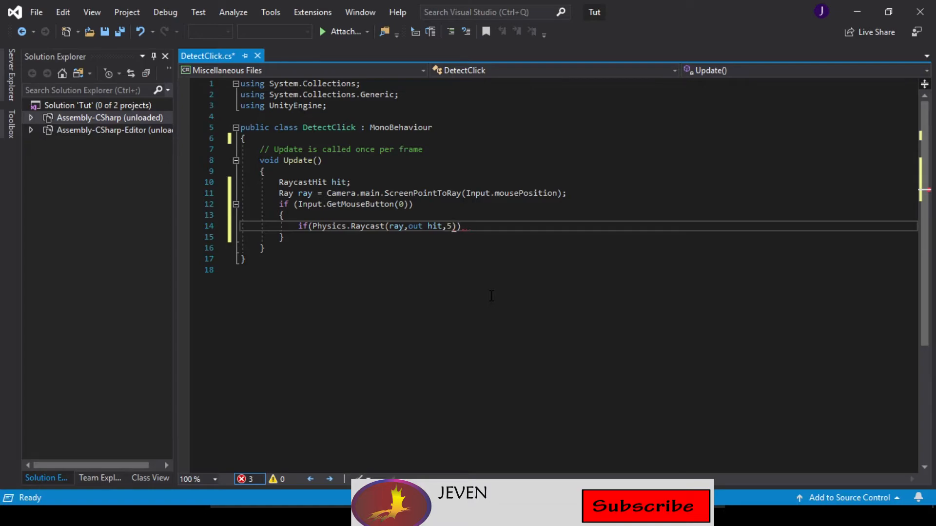
type("000")
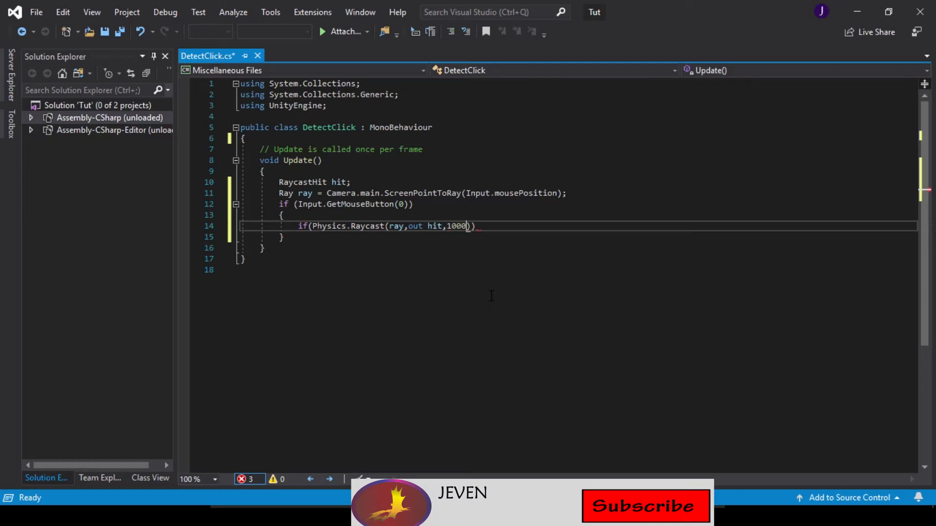
key("Backspace")
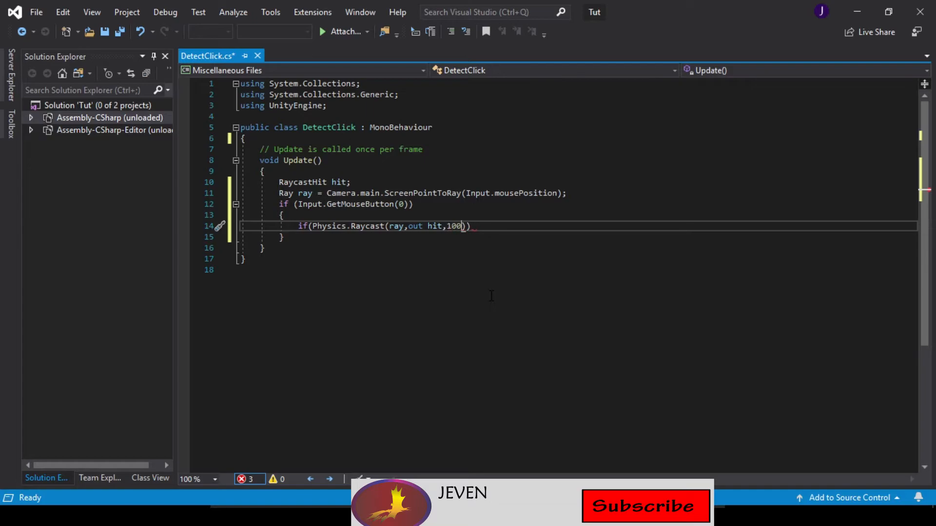
key("Backspace")
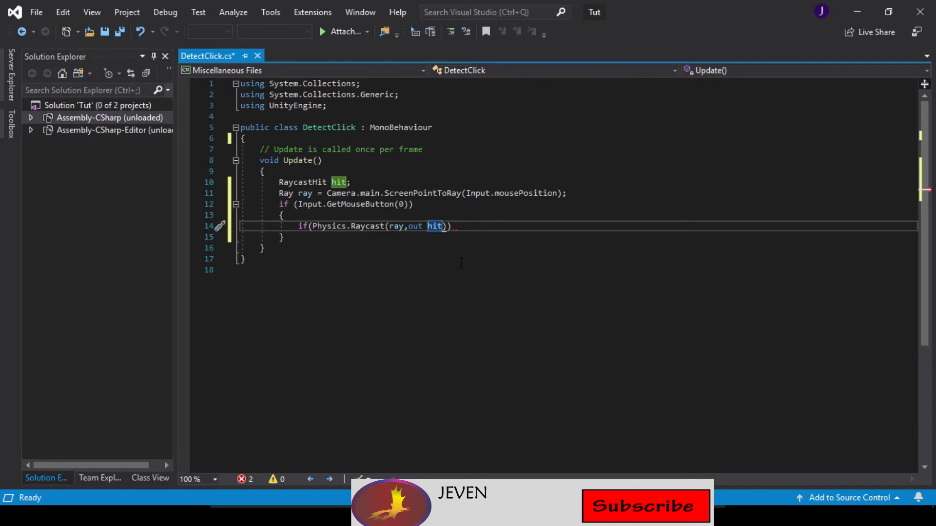
mouse_move(457, 292)
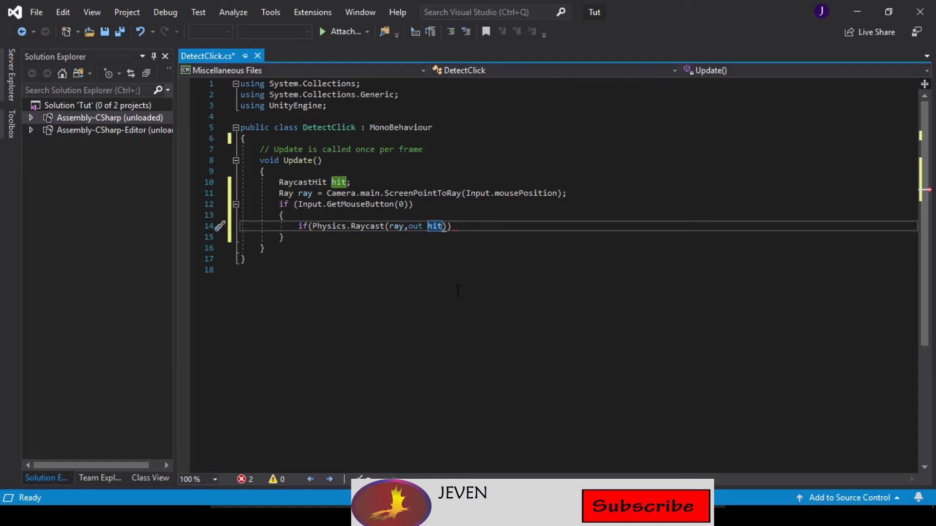
Inside the raycast block, add 'if (hit.transform.name == "Cube")'
key("Enter")
type("{")
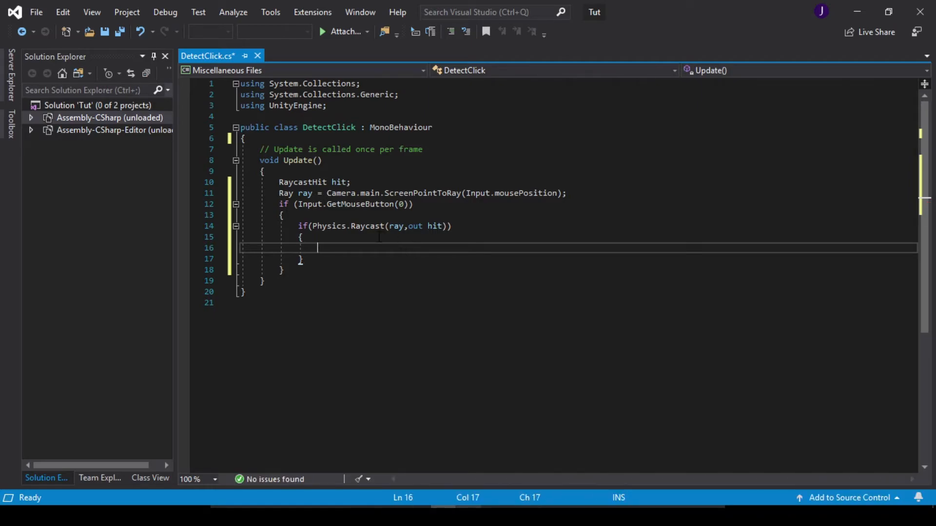
type("if(")
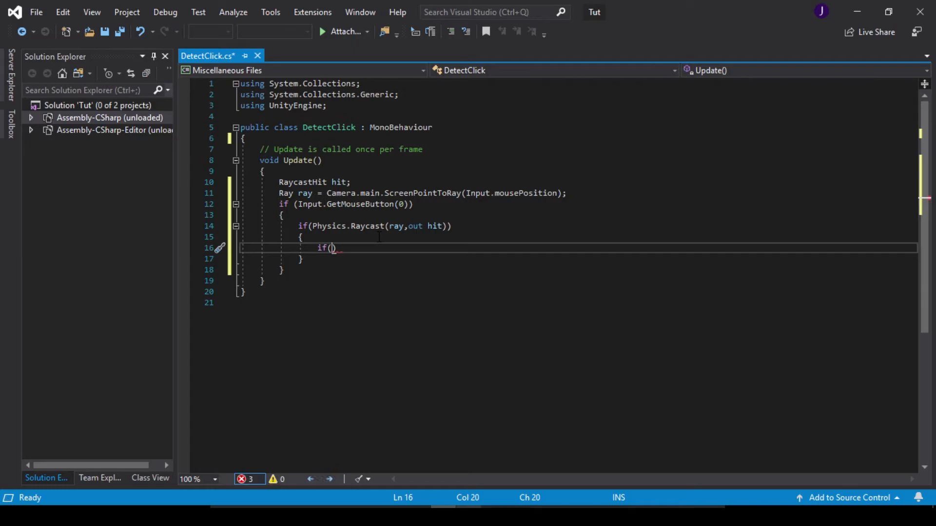
type("hi")
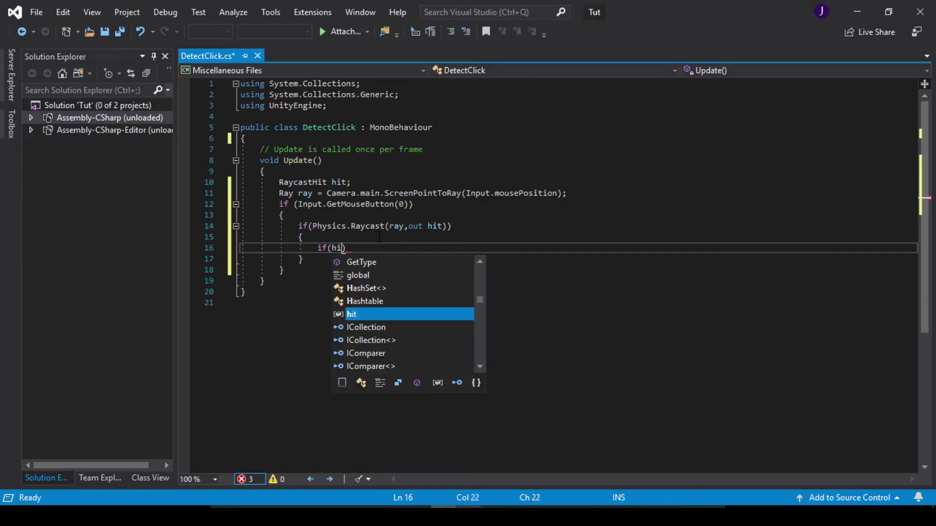
type(".")
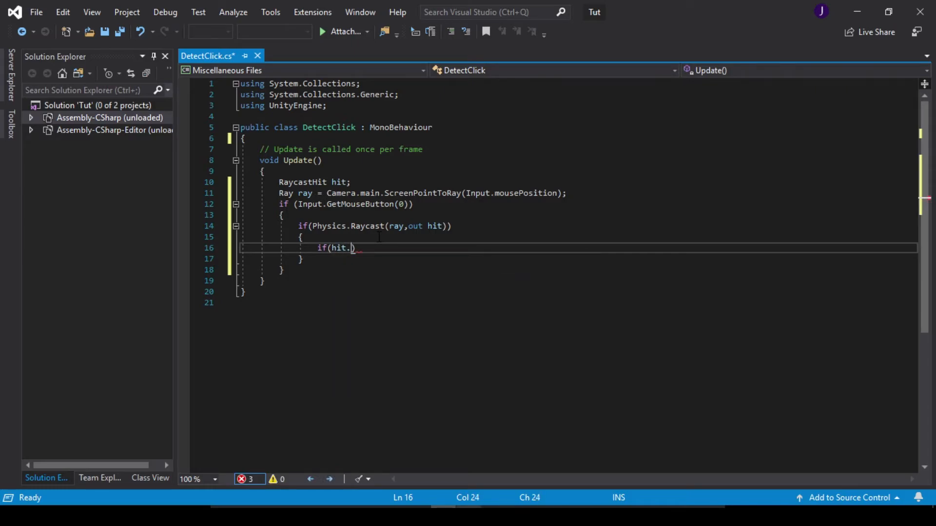
type("tran")
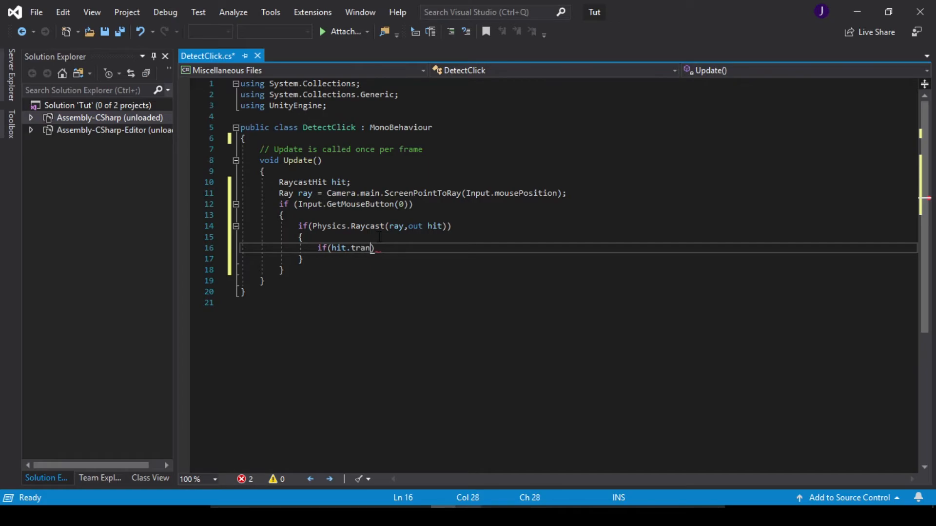
type("sform)")
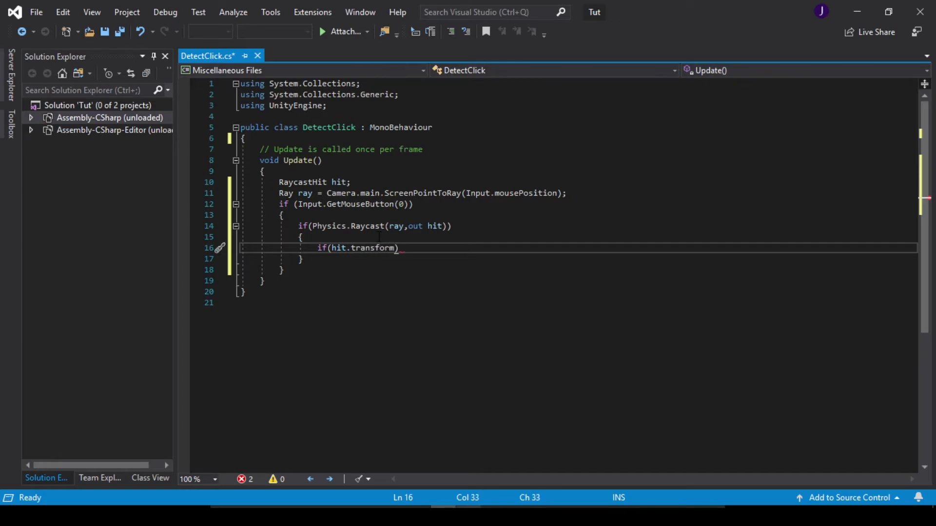
type(".name")
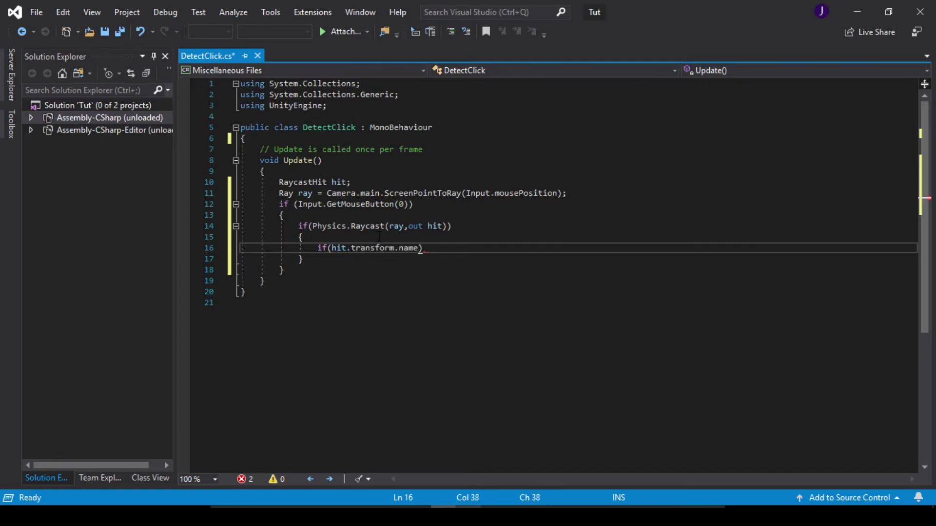
type("==")
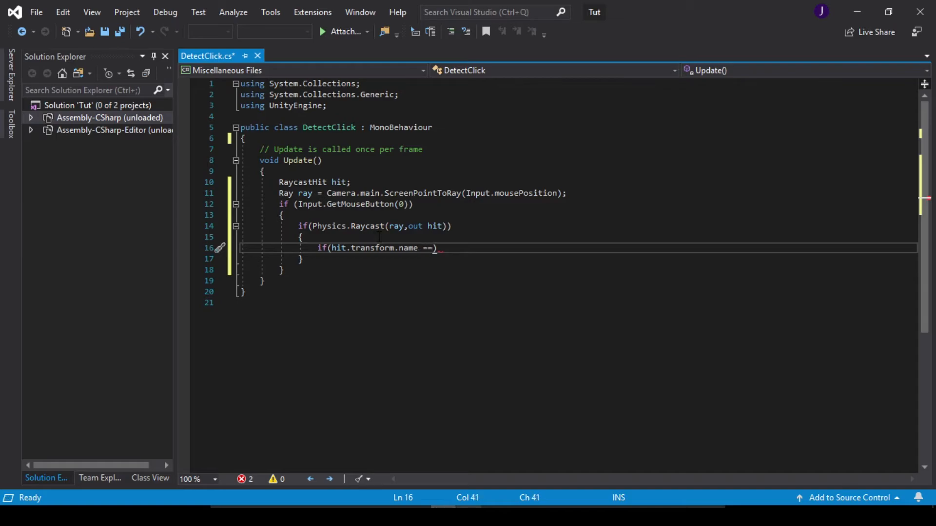
type("\"")
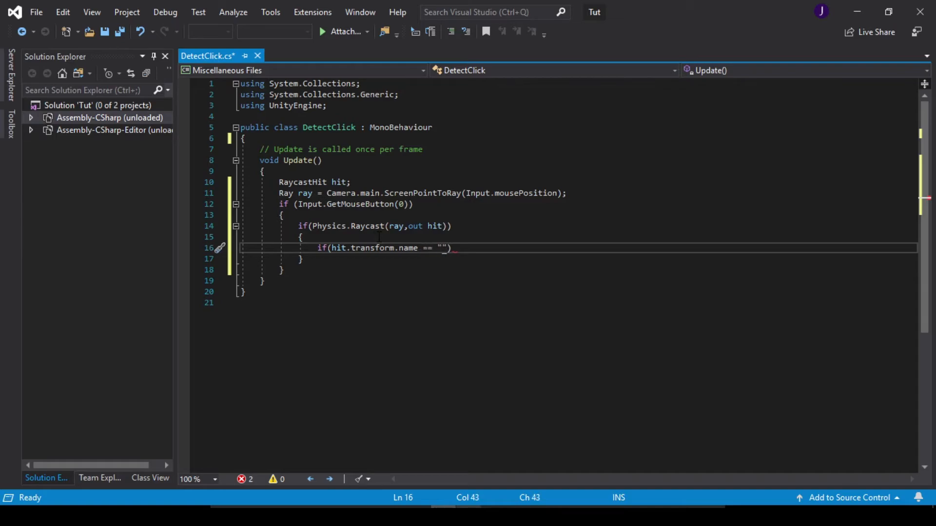
type("Cube")
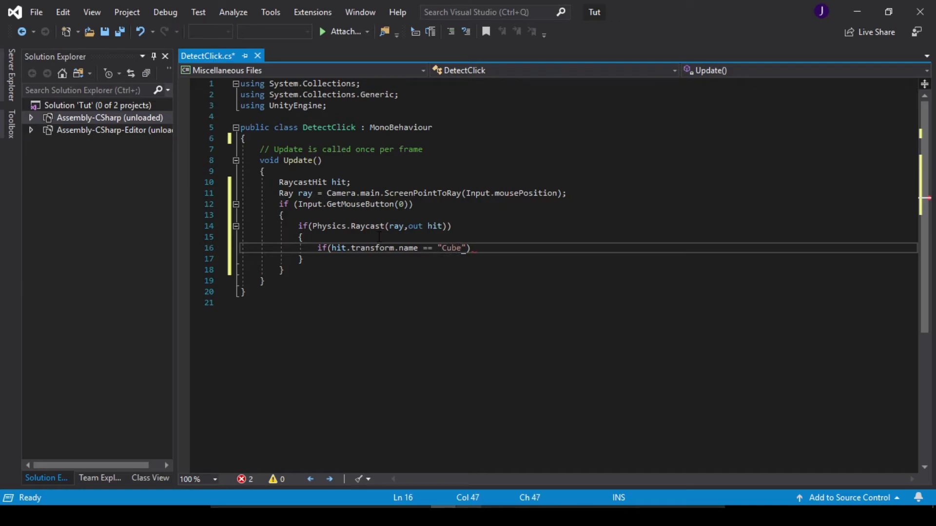
key("Enter")
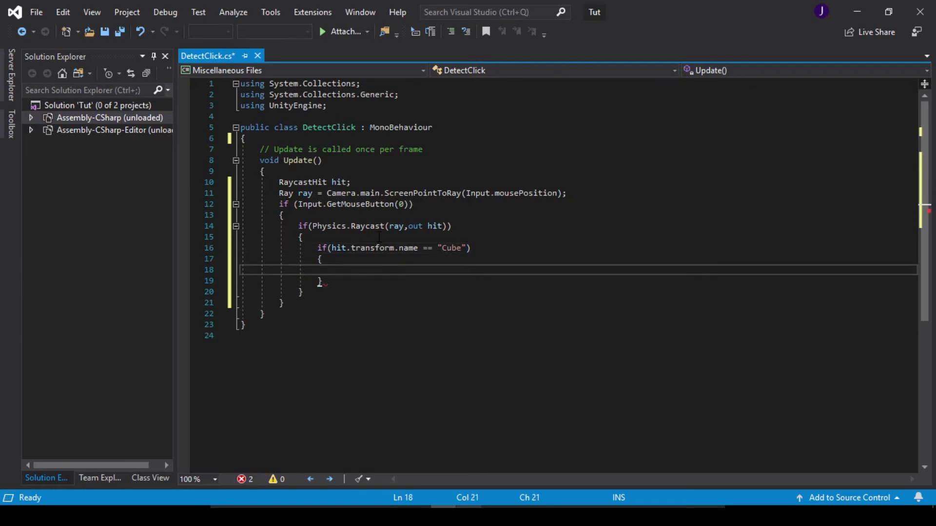
Log the clicked object with 'Debug.Log(hit.transform.name);' in the Cube check
type("Debug.Log")
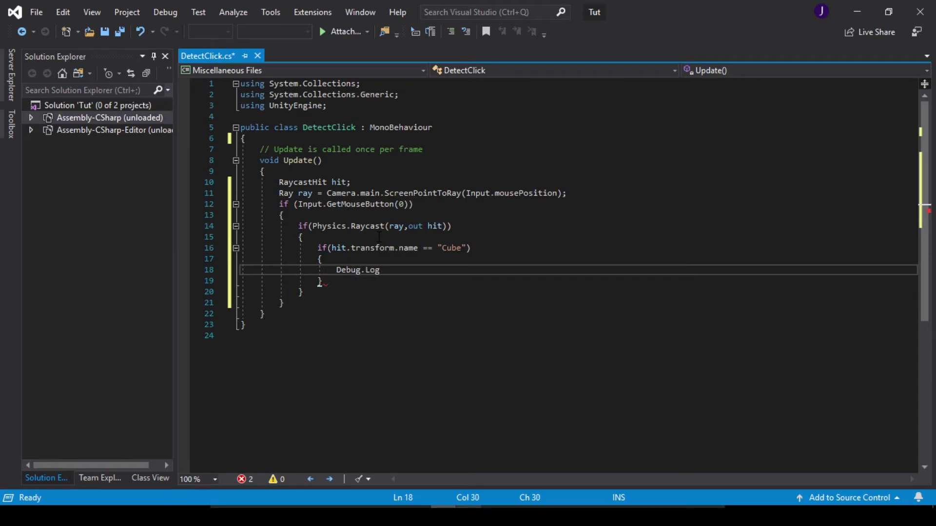
type("()")
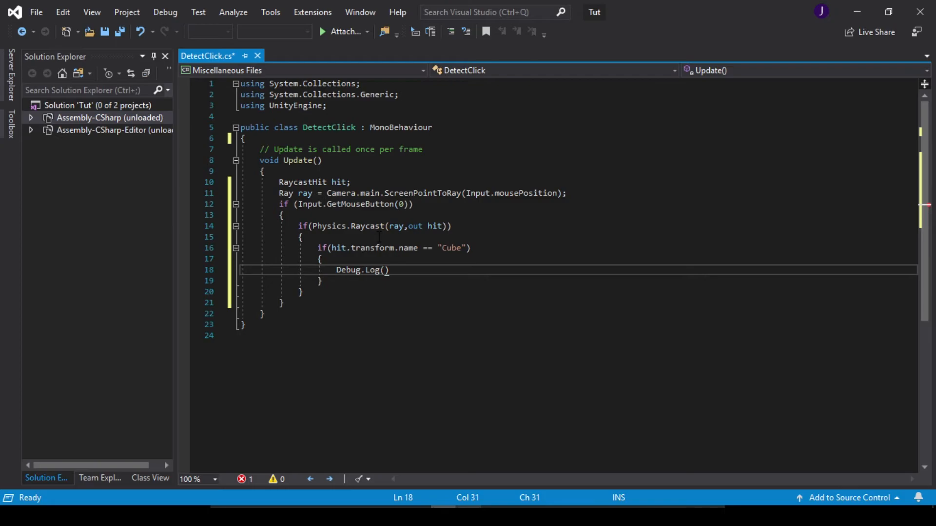
type("hit")
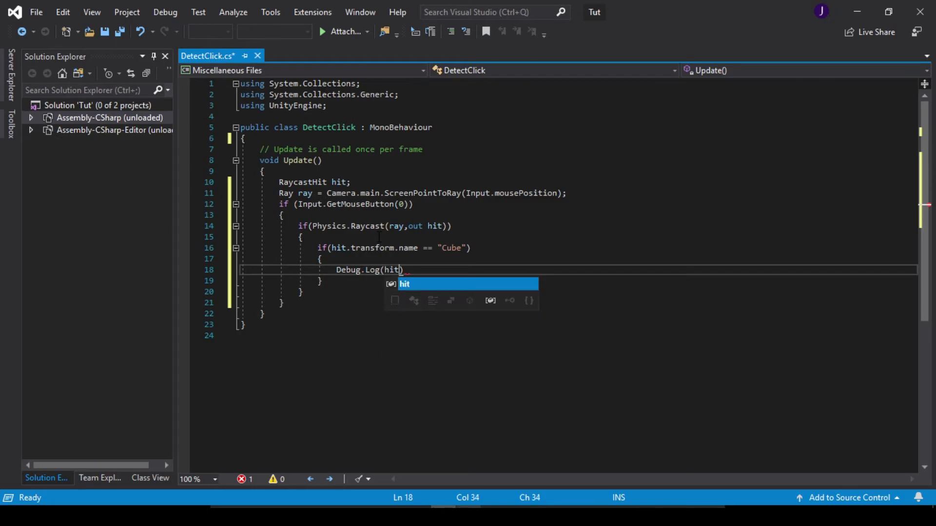
type(".tran")
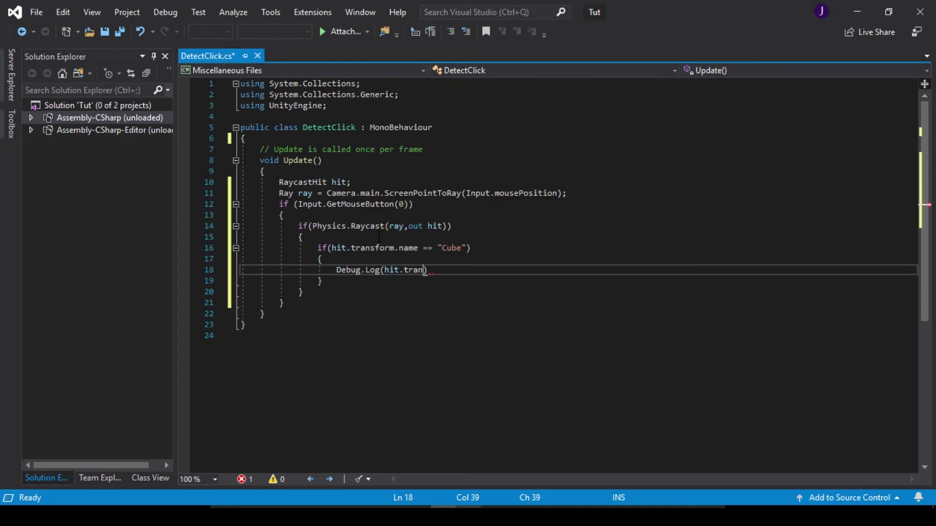
type("sform.")
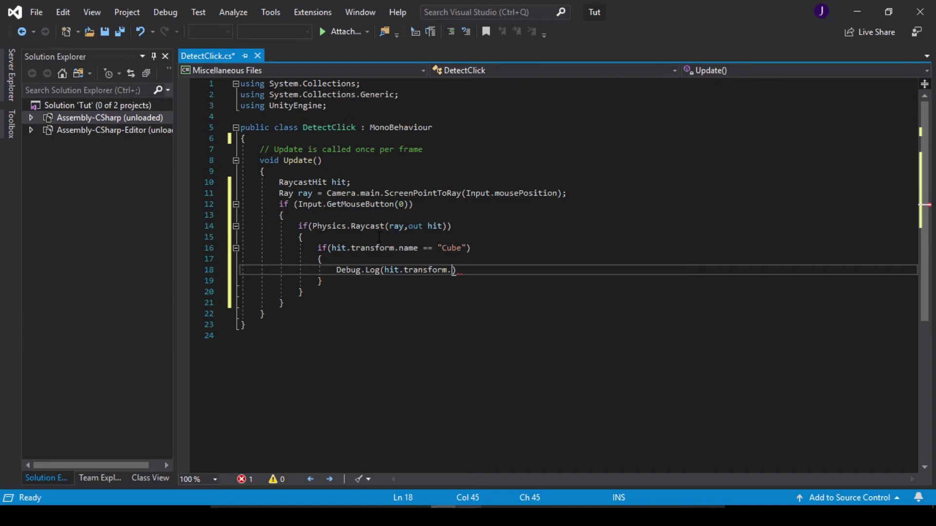
type("name")
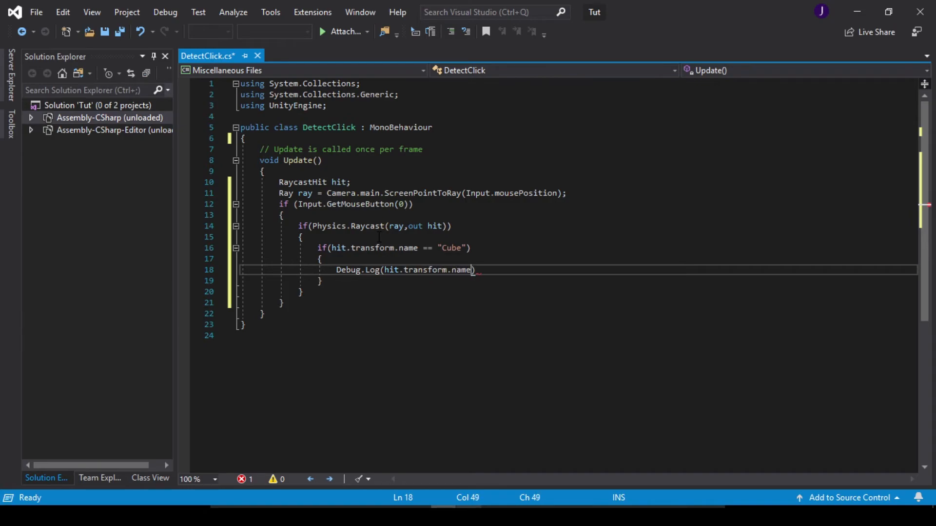
type(");")
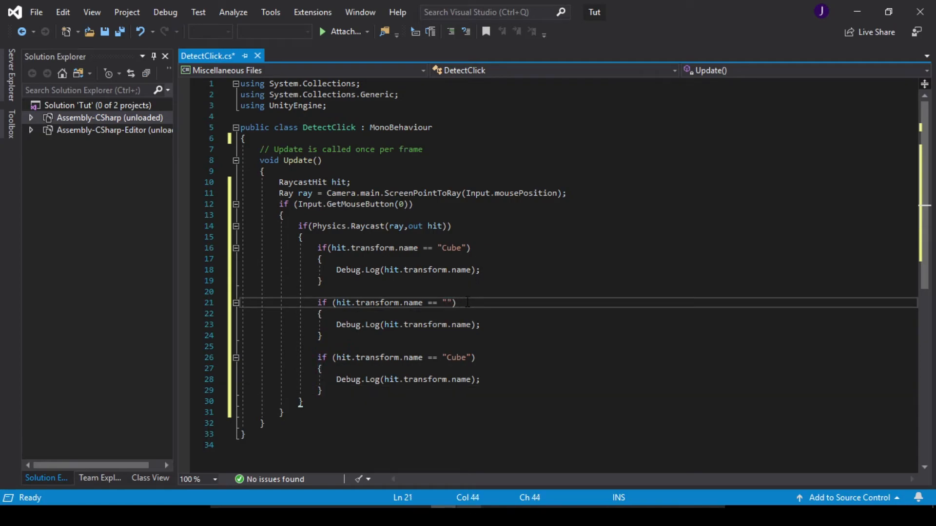
Set the duplicated checks' names to "Sphere" and "Capsule" and save the script
type("Sphere")
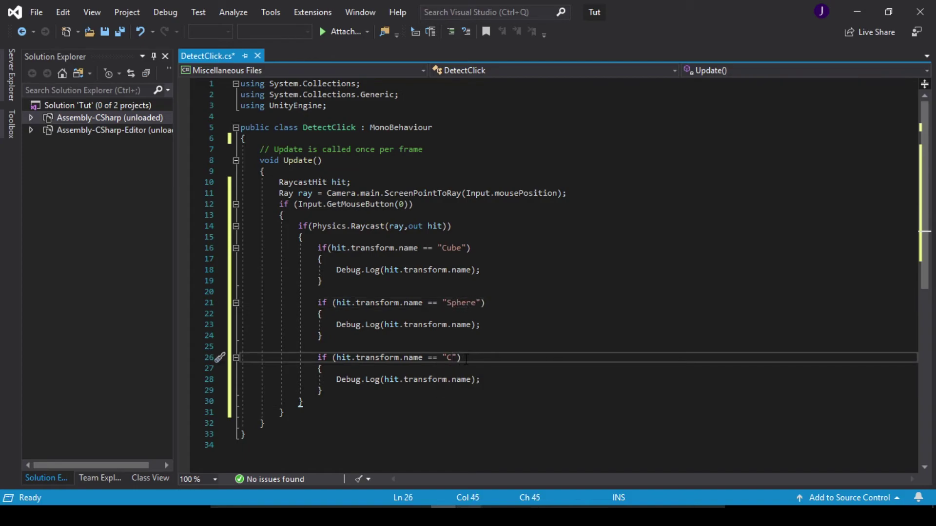
type("ap")
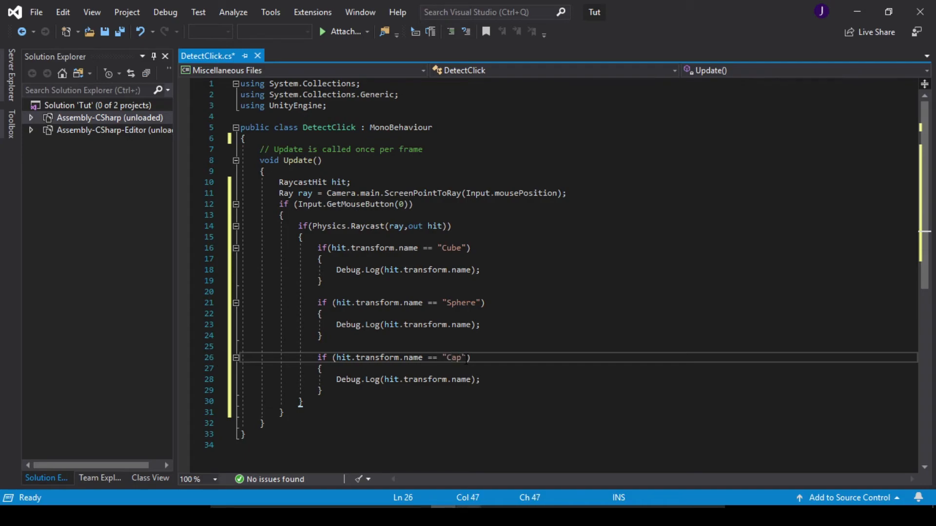
type("sule")
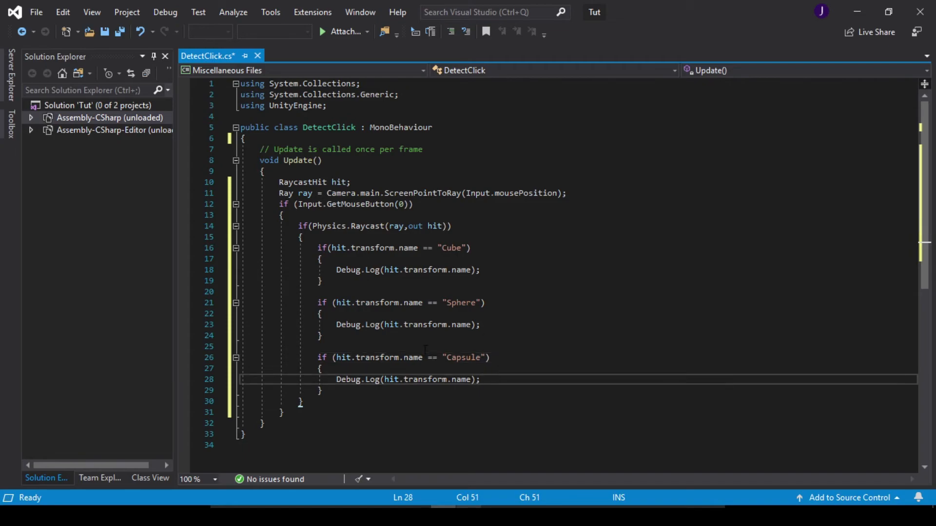
key("Ctrl+S")
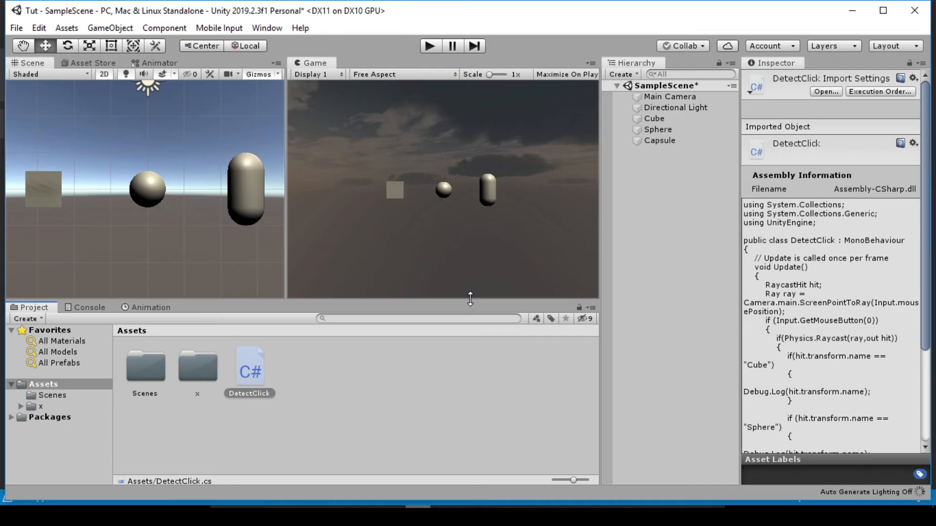
mouse_move(439, 328)
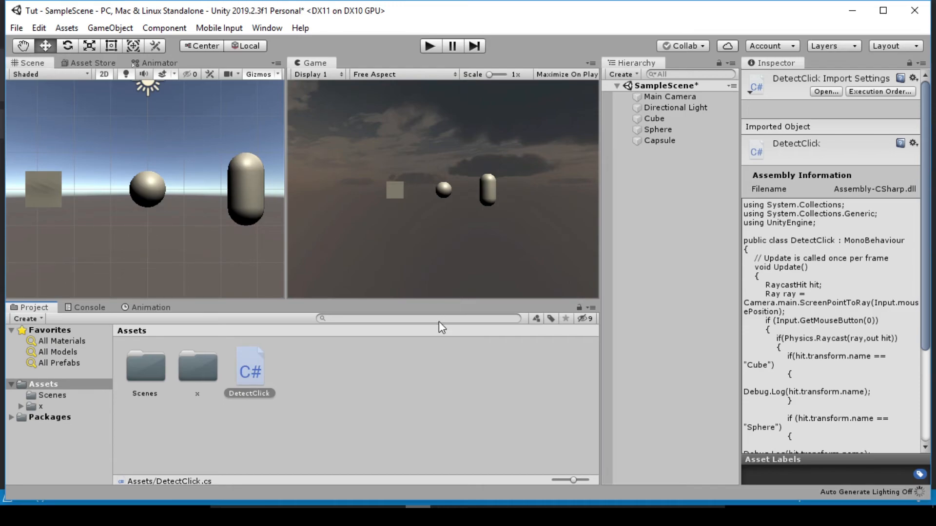
mouse_move(444, 315)
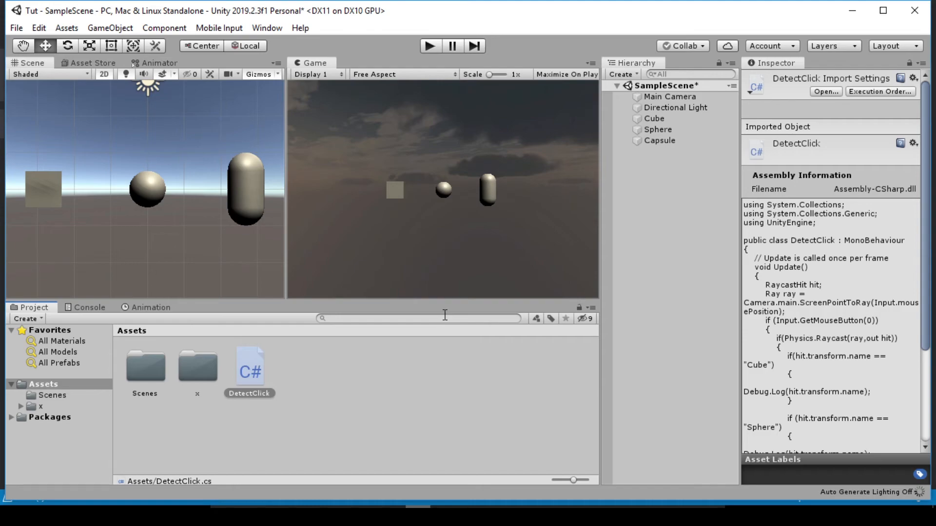
mouse_move(458, 318)
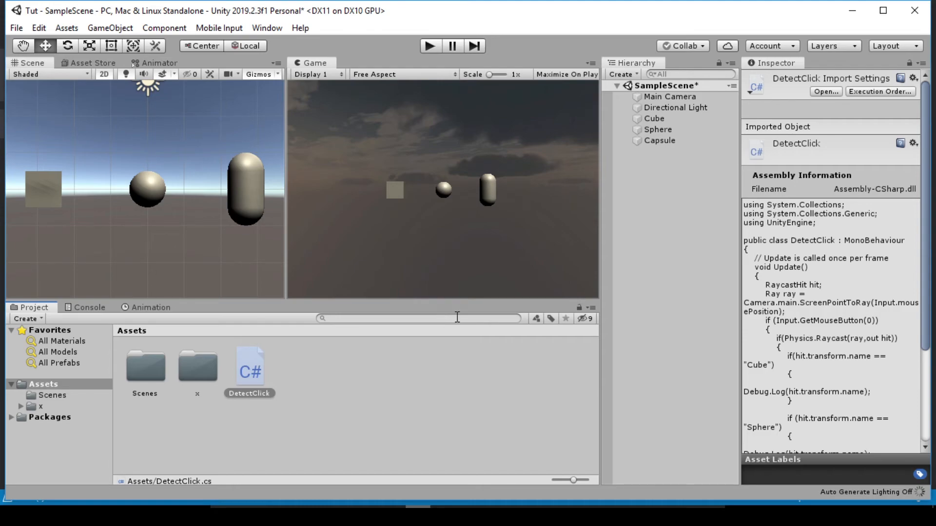
mouse_move(515, 300)
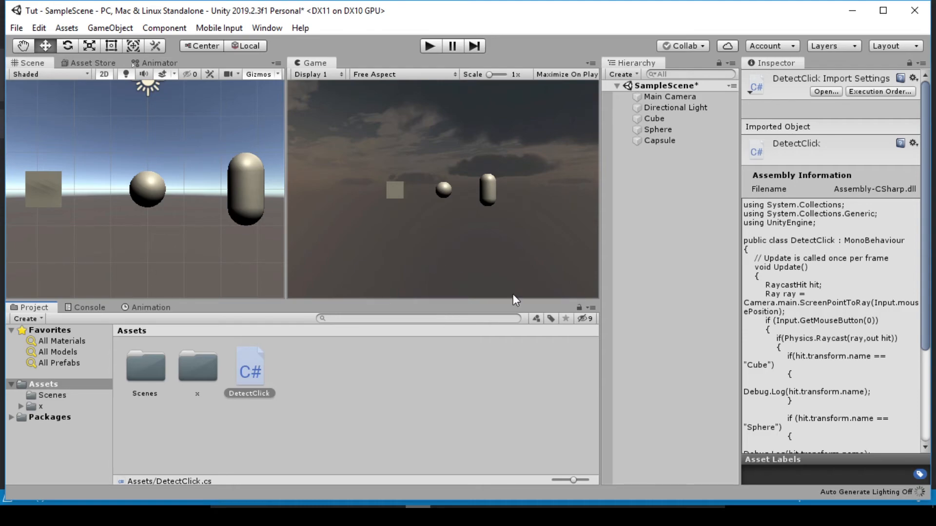
mouse_move(602, 272)
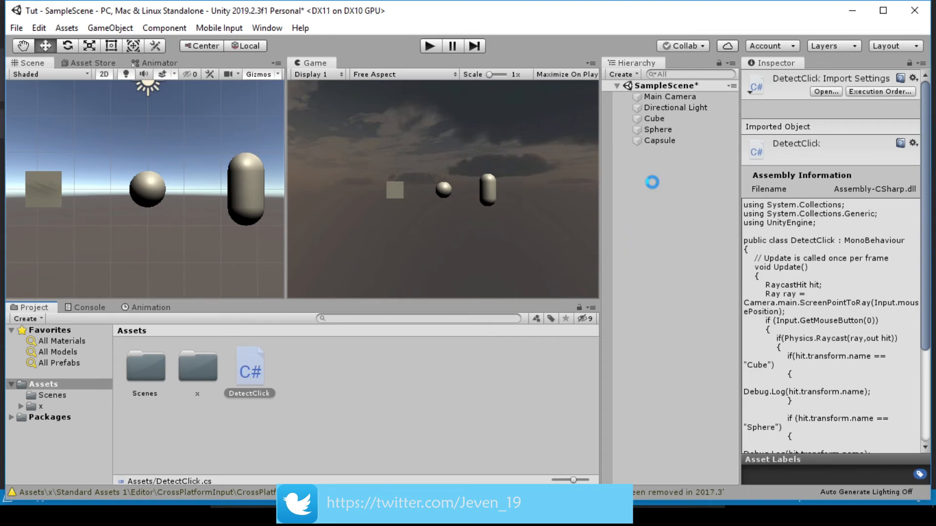
Create an empty GameObject named Mouseray and attach the DetectClick script to it
right_click(652, 183)
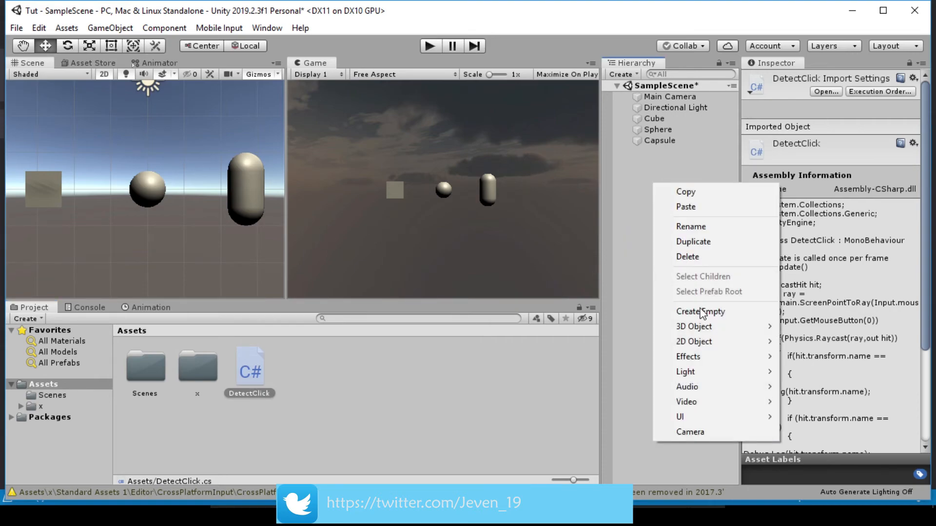
left_click(696, 312)
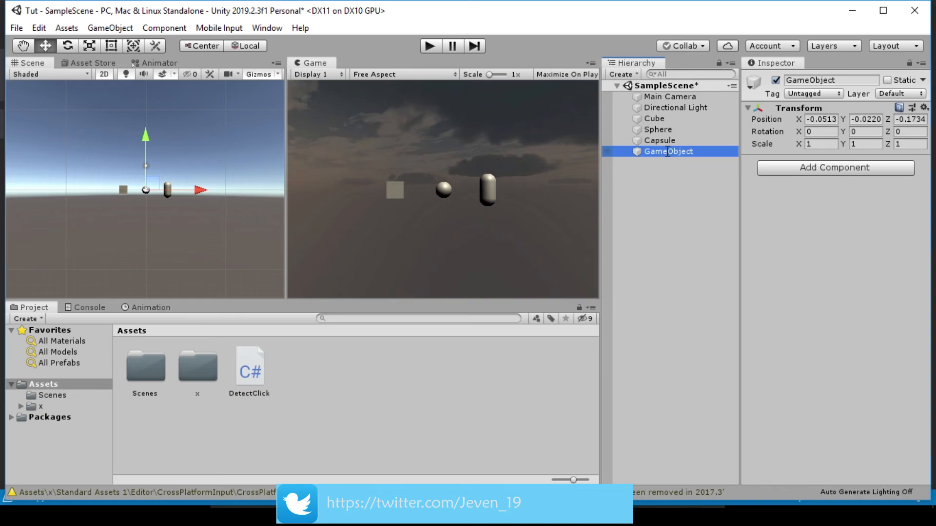
type("Mouse")
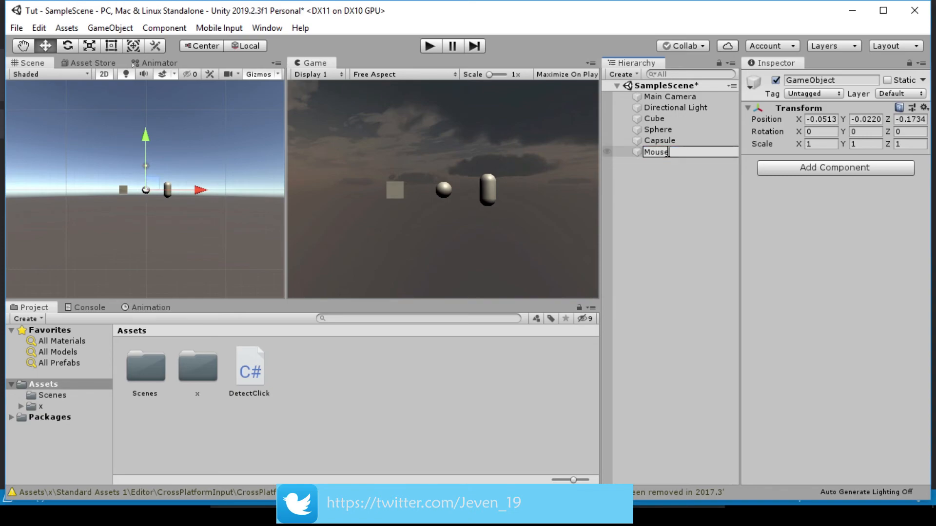
type("rya")
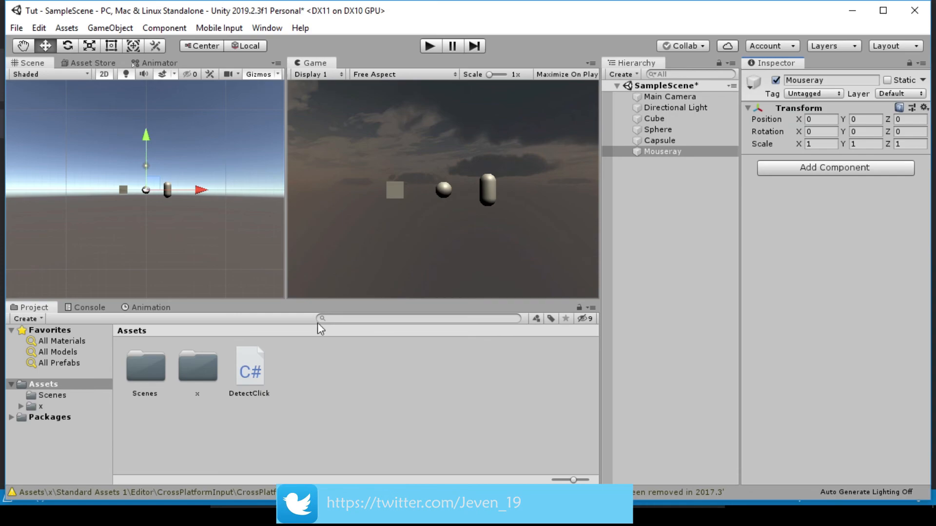
left_click(663, 151)
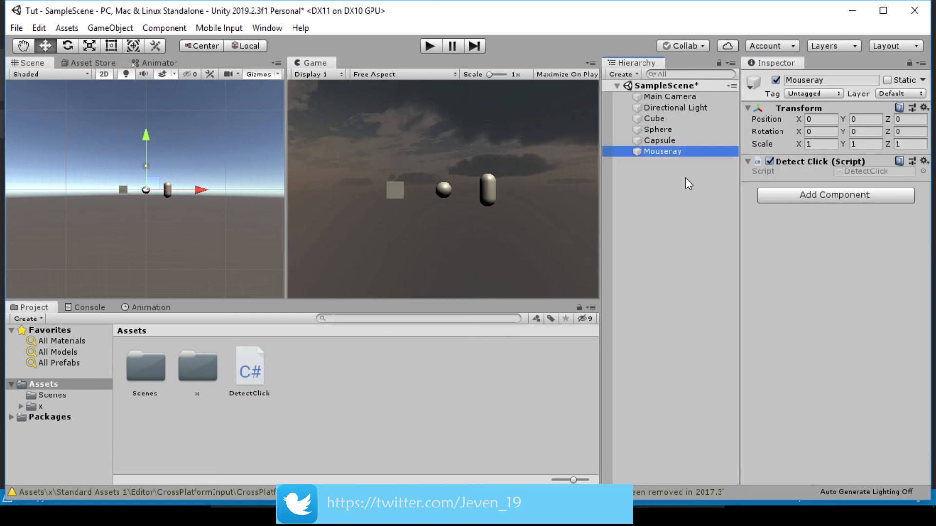
mouse_move(384, 151)
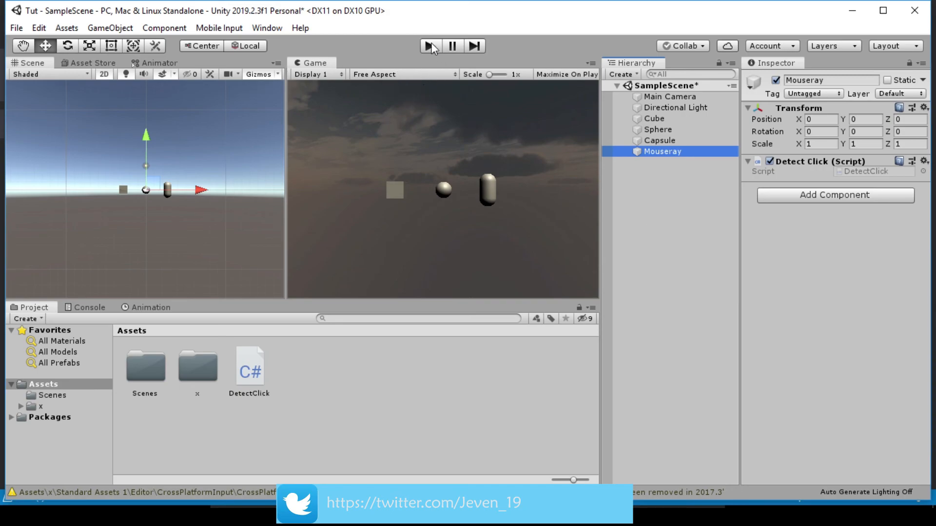
Enter Play mode with the Console shown and cleared of old warnings
left_click(429, 47)
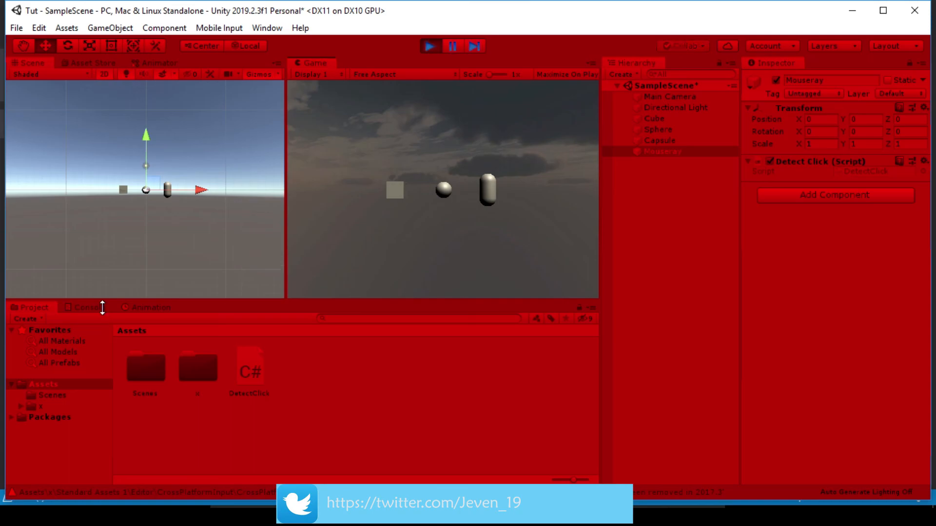
left_click(88, 308)
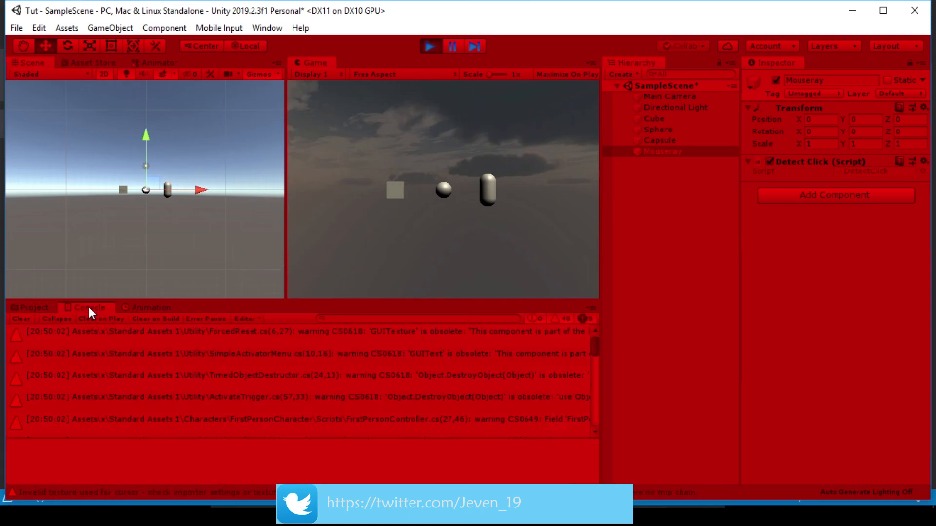
left_click(21, 319)
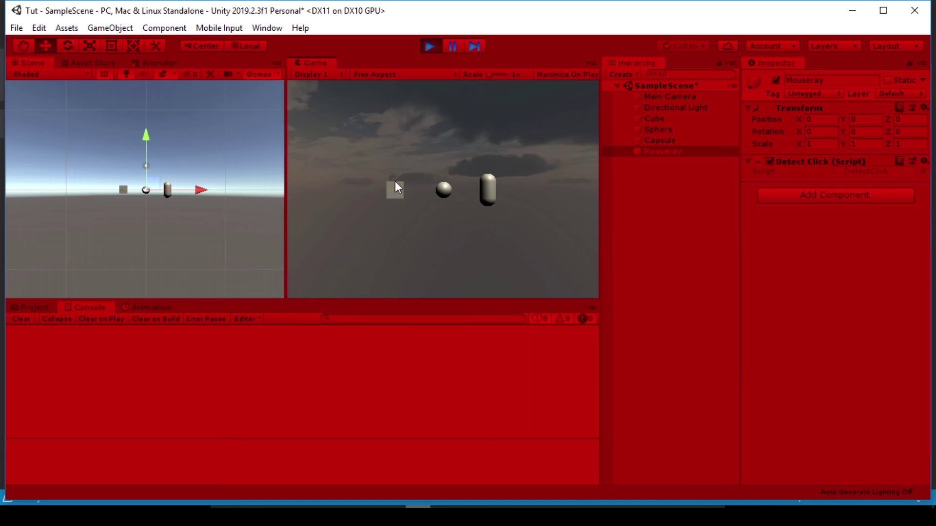
Click the Cube, Sphere and Capsule to log their names, then stop Play
left_click(396, 189)
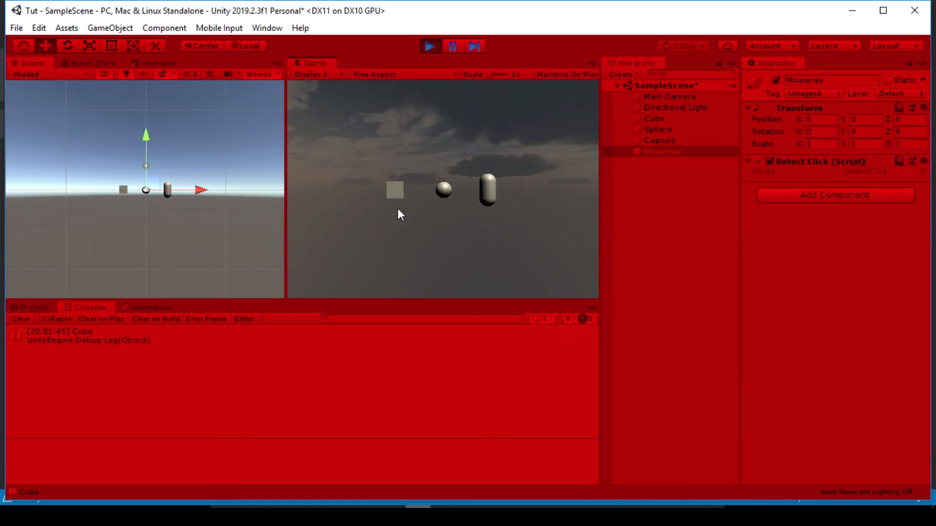
mouse_move(446, 193)
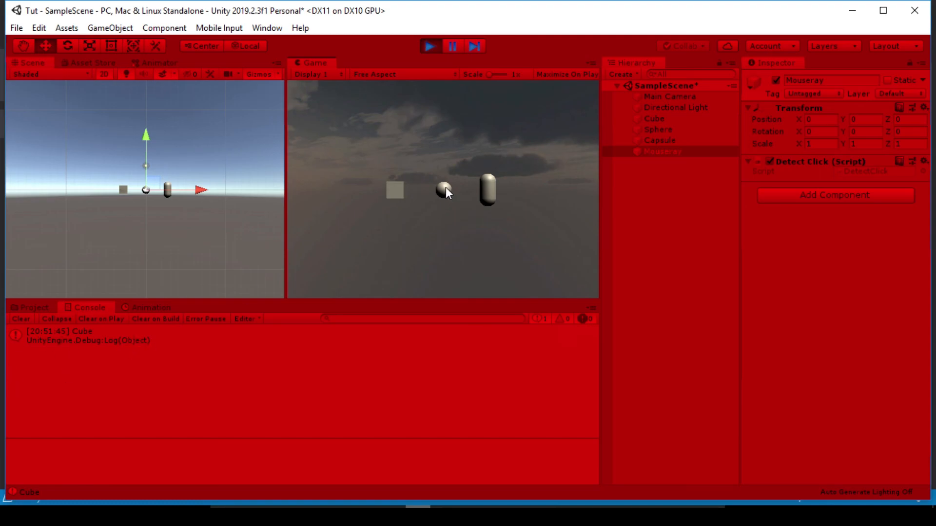
left_click(443, 191)
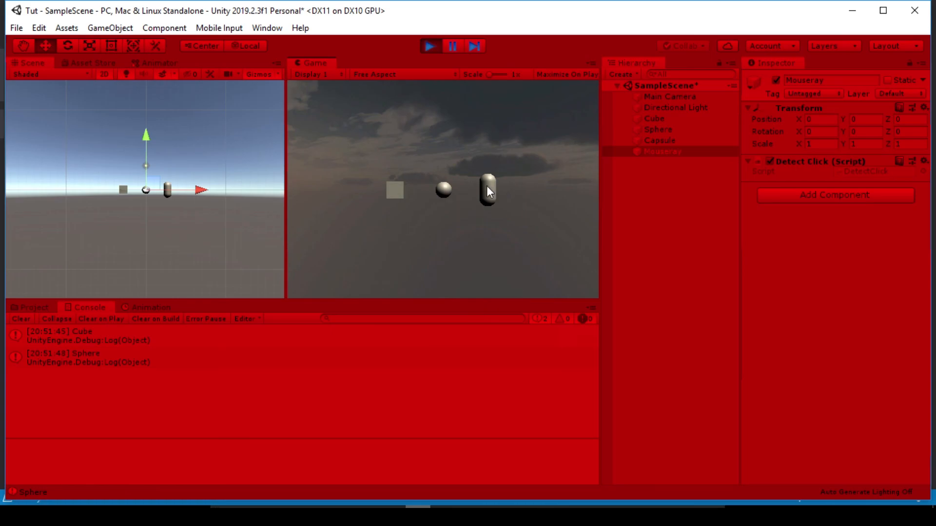
left_click(485, 191)
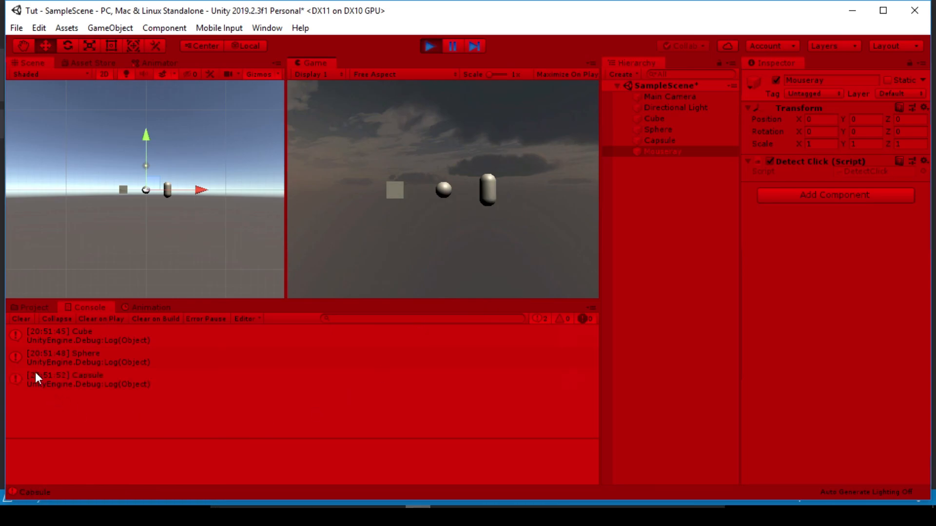
mouse_move(417, 117)
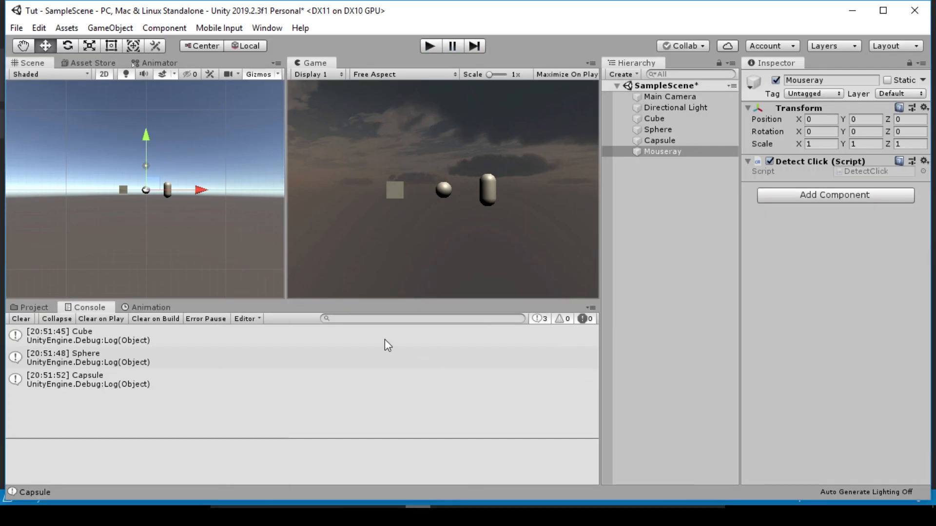
mouse_move(20, 320)
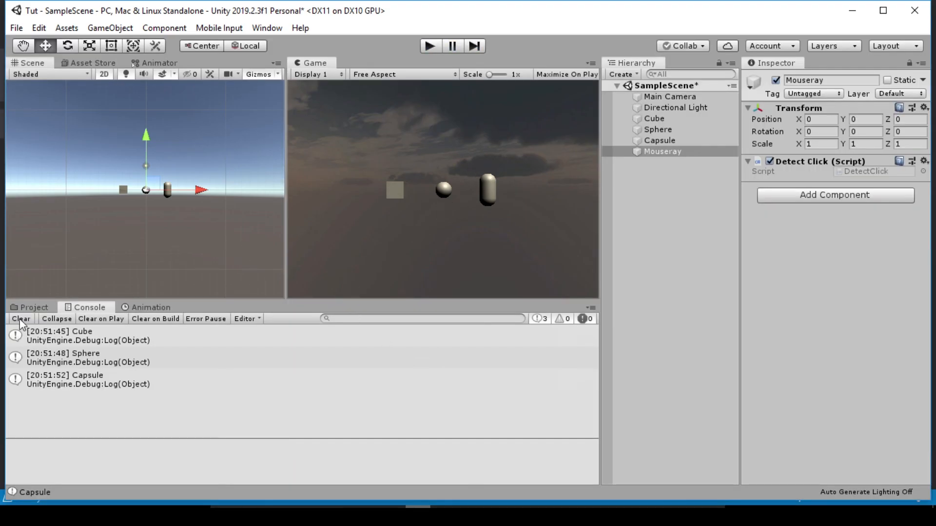
left_click(32, 307)
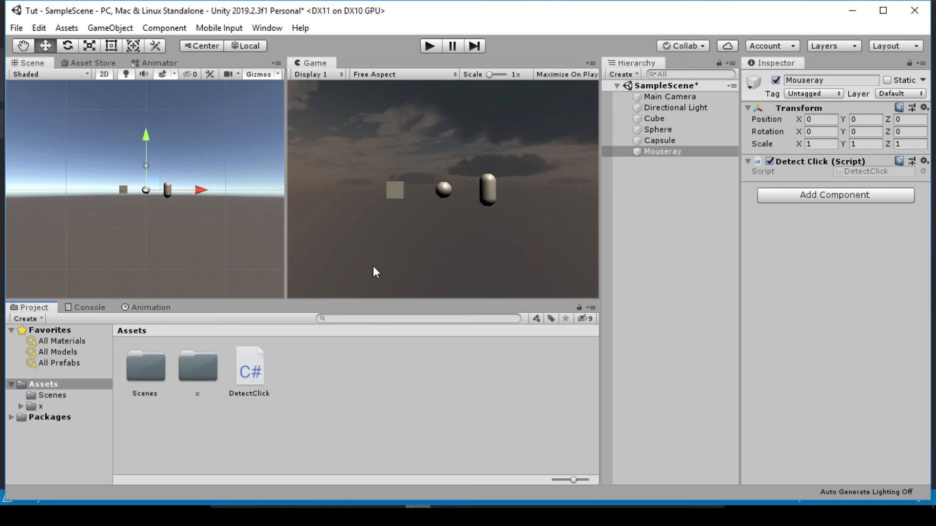
mouse_move(486, 257)
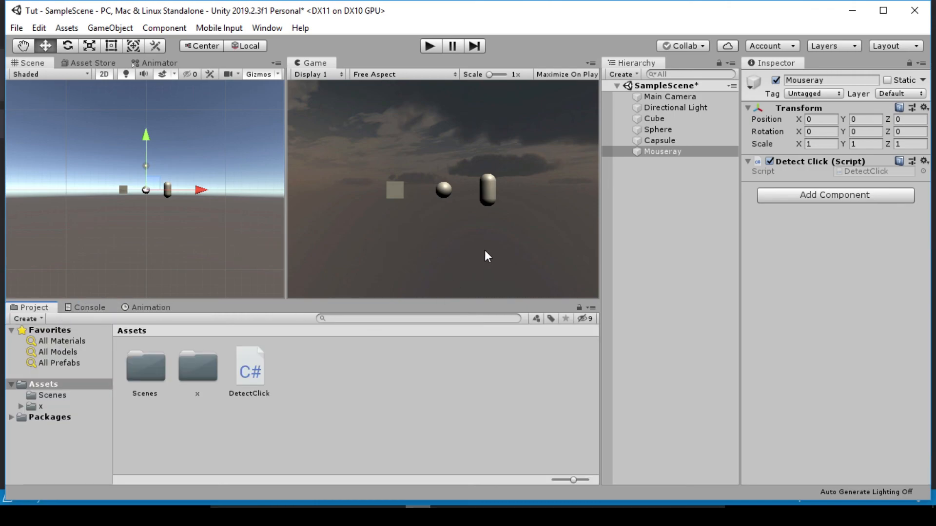
left_click(429, 45)
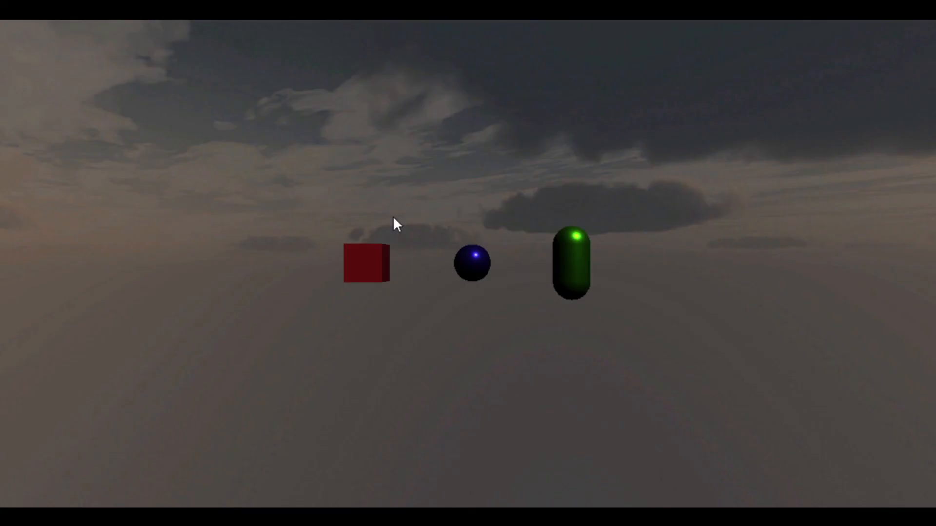